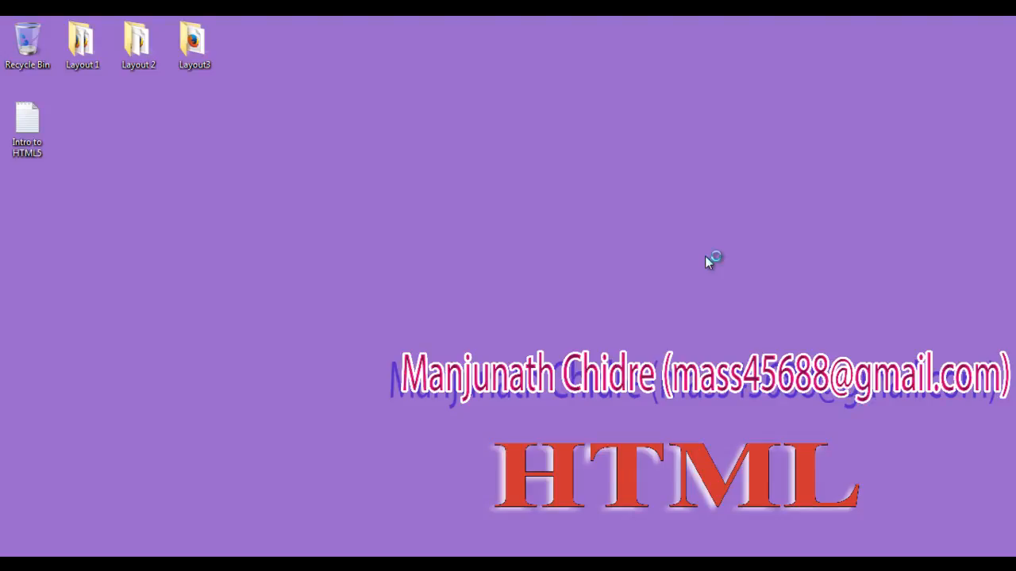
mouse_move(289, 433)
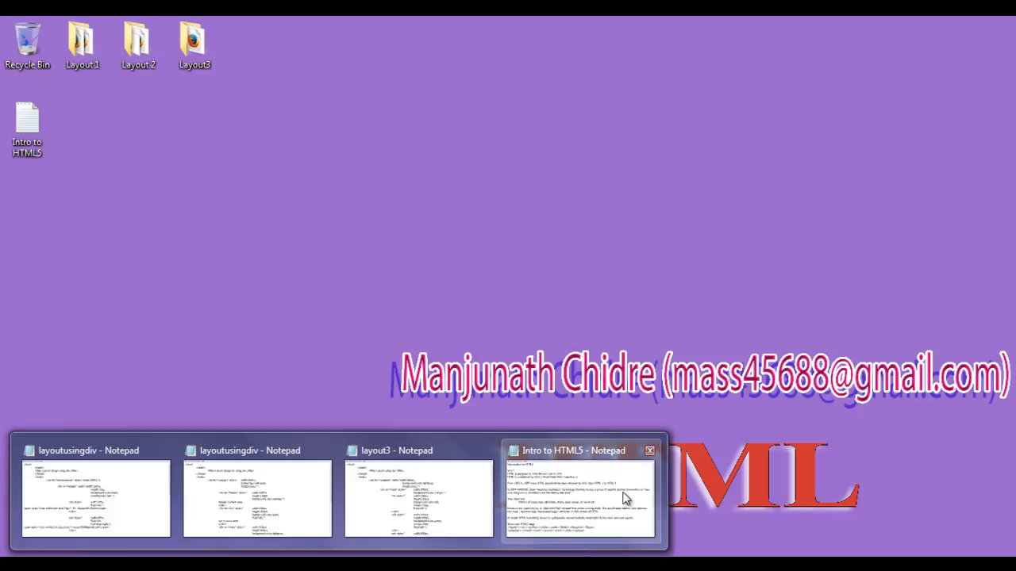
- Highlight the 1991 HTML design sentence, 'World Wide Web' in the W3C line and the year 1991
left_click(580, 451)
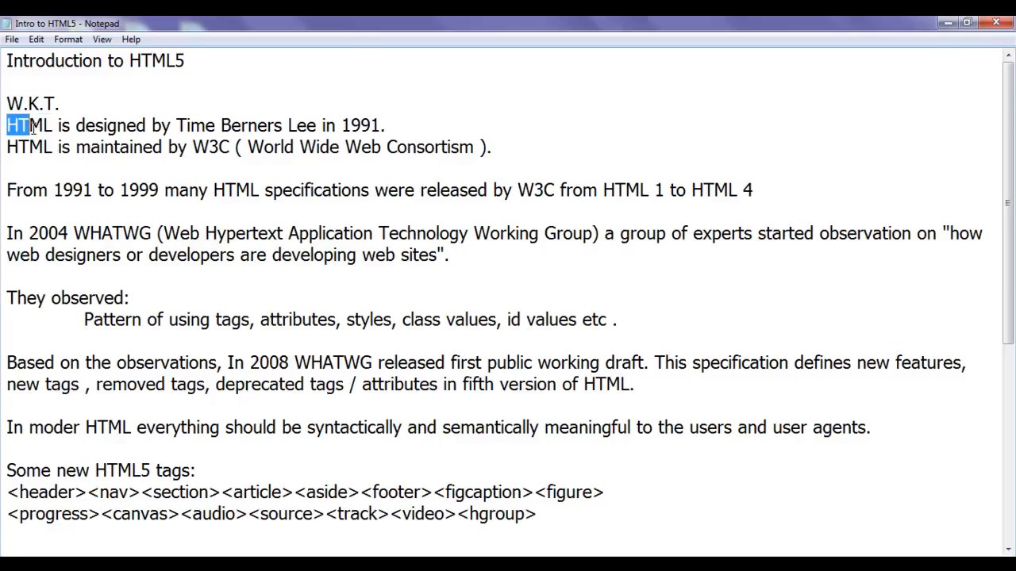
left_click_drag(24, 126, 384, 125)
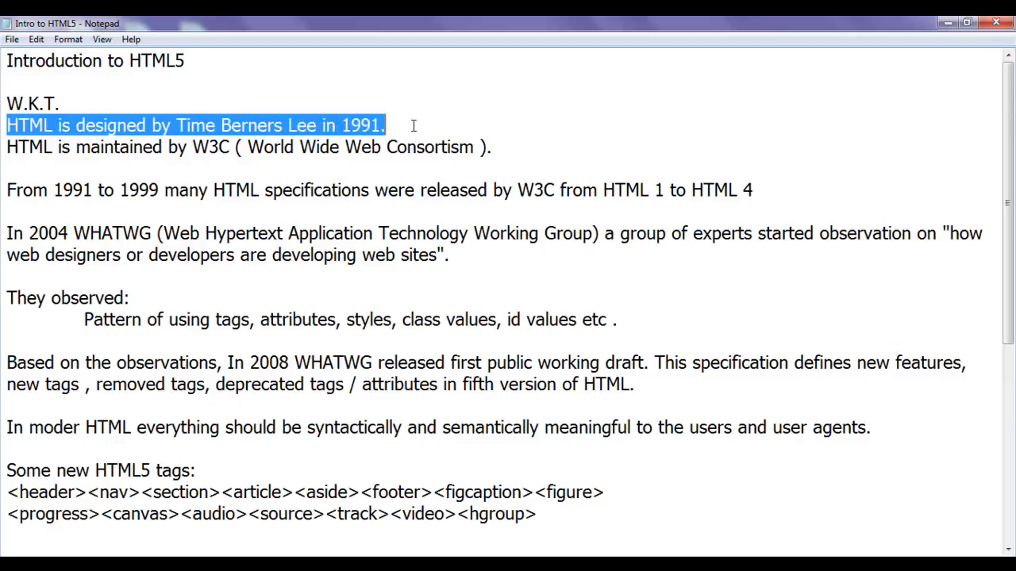
left_click(492, 146)
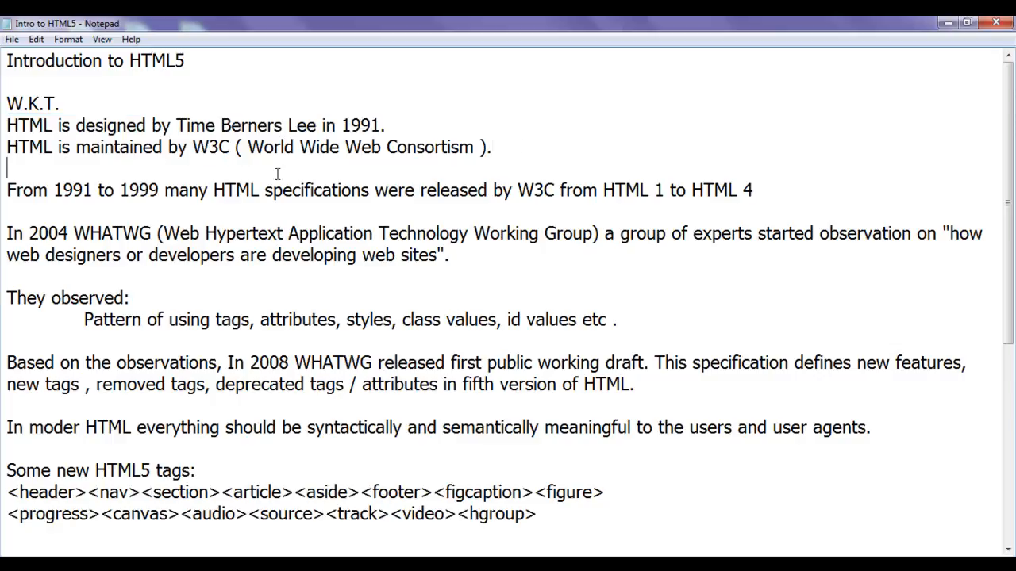
left_click_drag(248, 146, 373, 146)
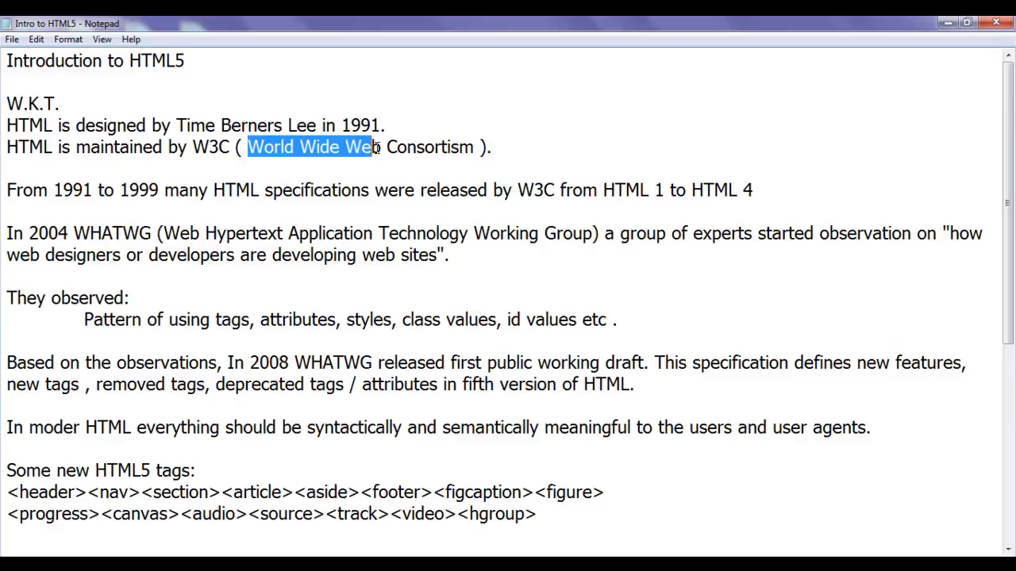
double_click(73, 191)
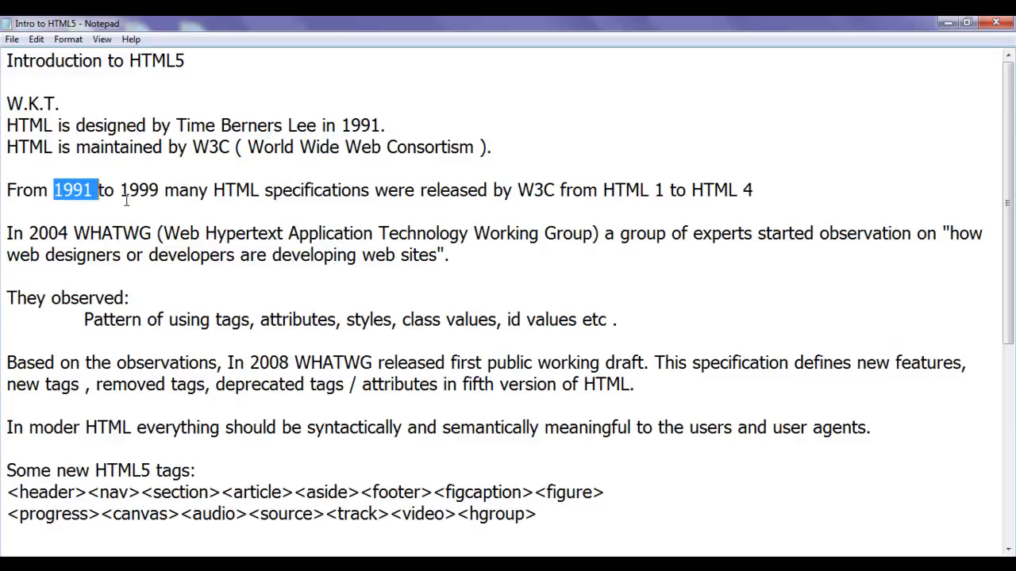
left_click(214, 190)
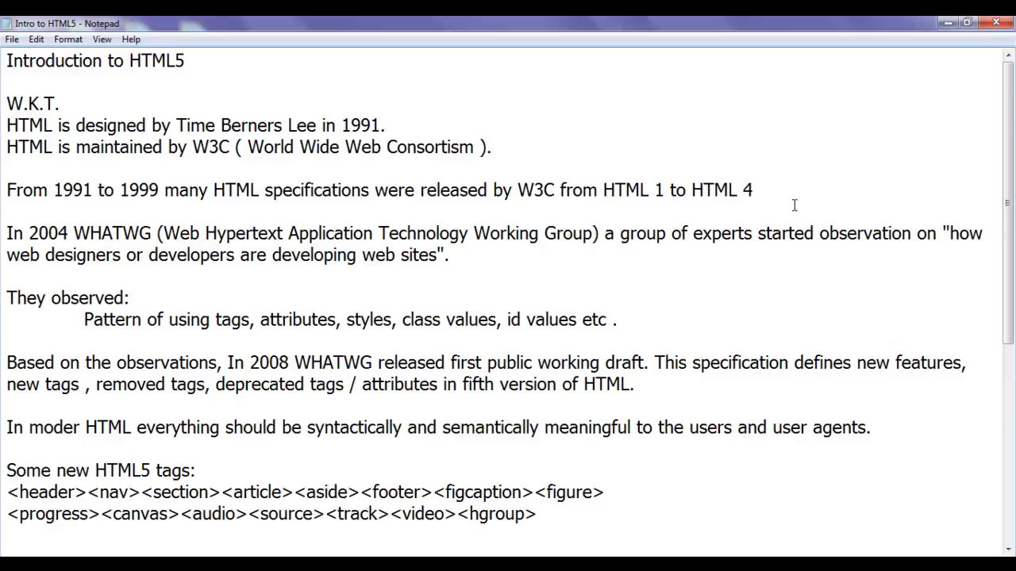
mouse_move(711, 211)
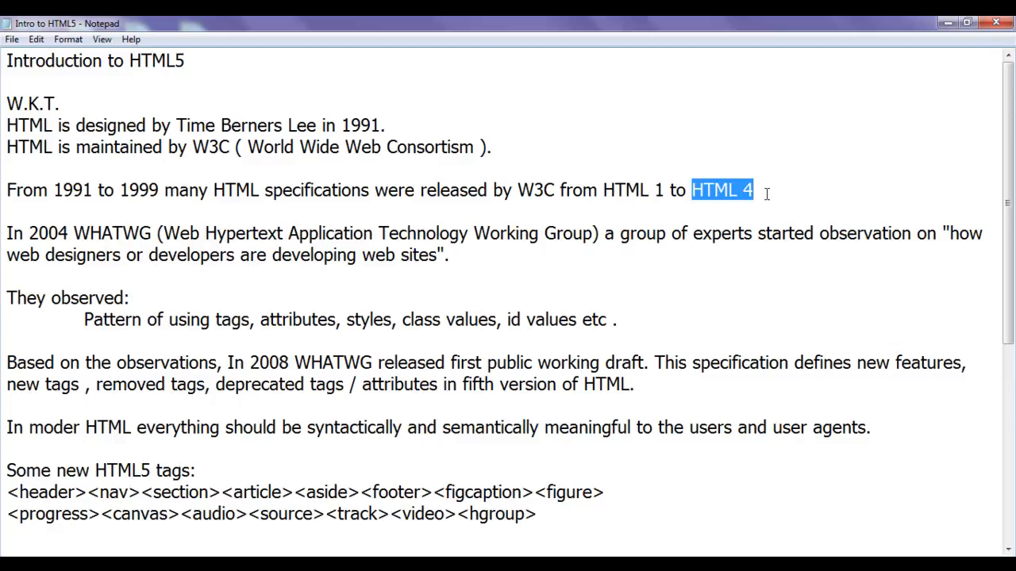
left_click(167, 238)
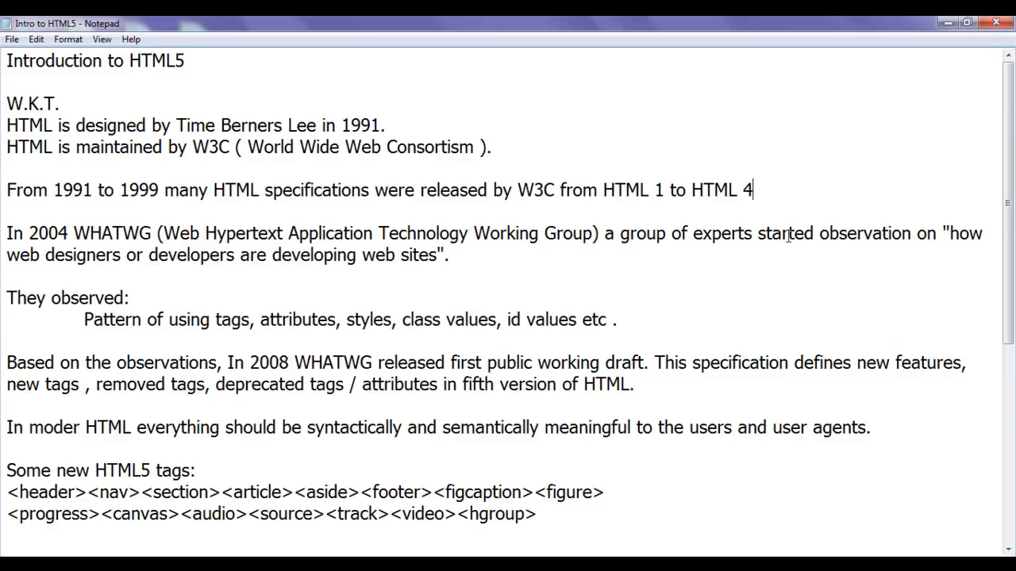
mouse_move(64, 269)
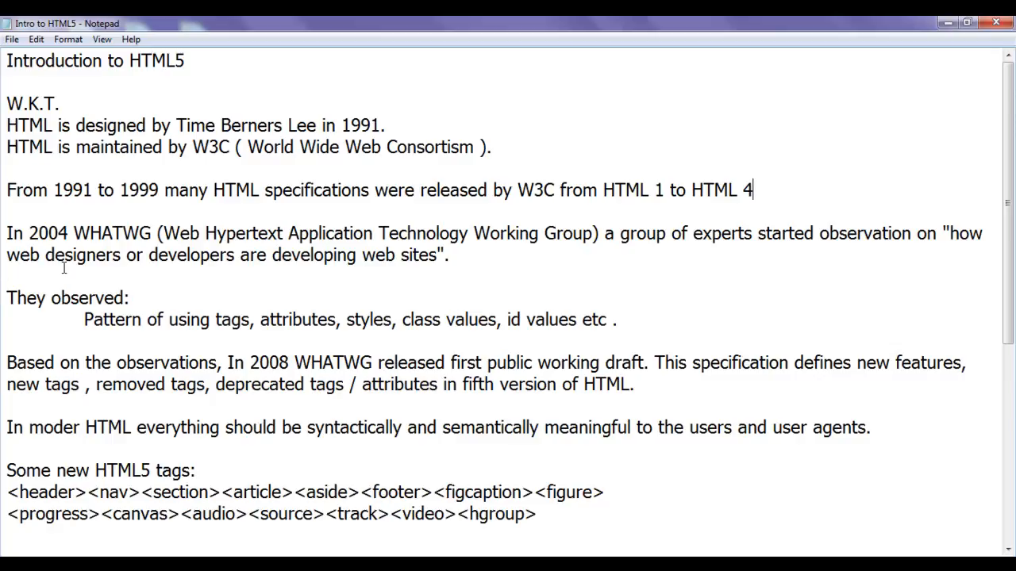
mouse_move(362, 263)
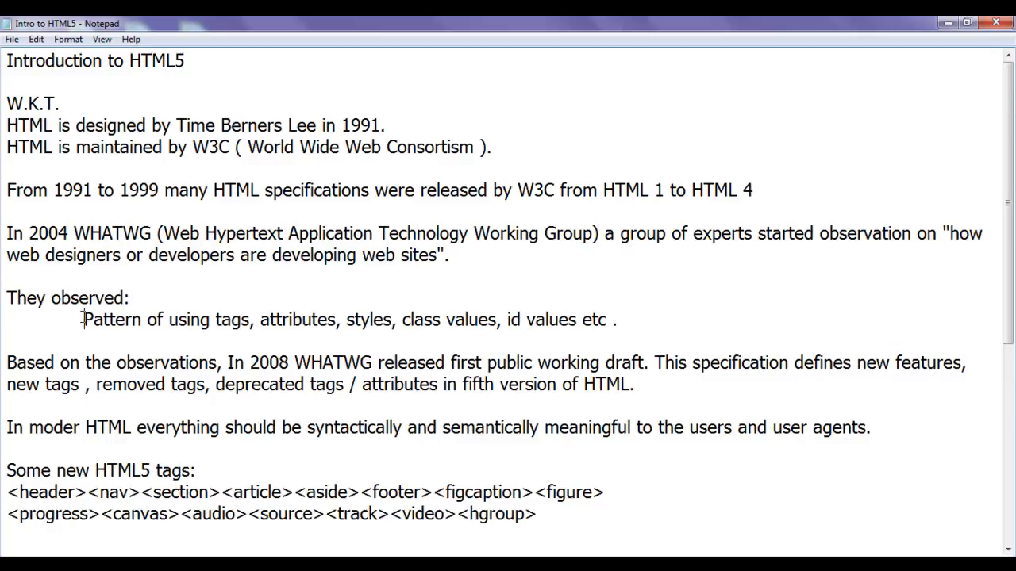
mouse_move(268, 333)
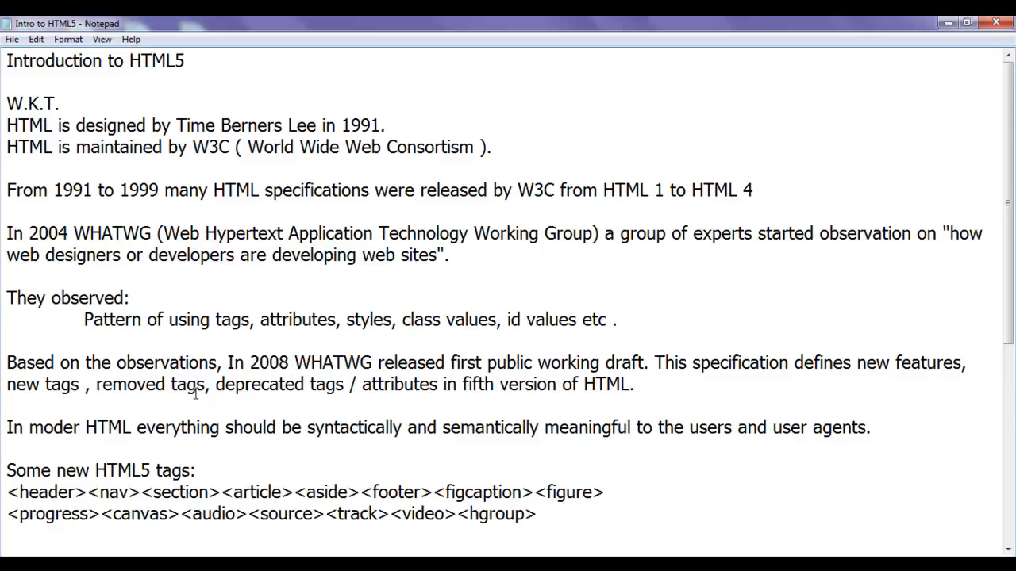
double_click(267, 362)
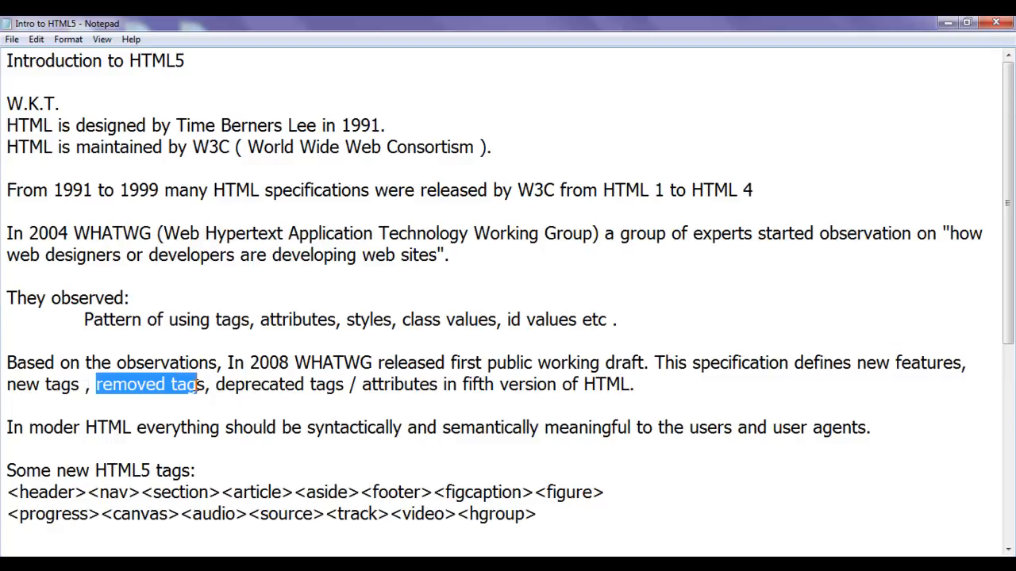
left_click_drag(216, 384, 381, 384)
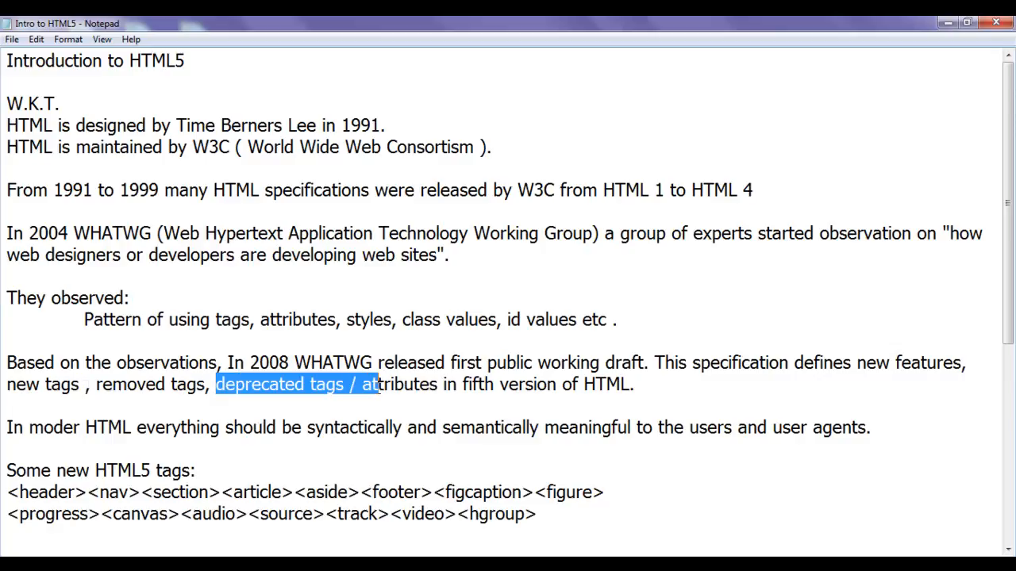
double_click(476, 384)
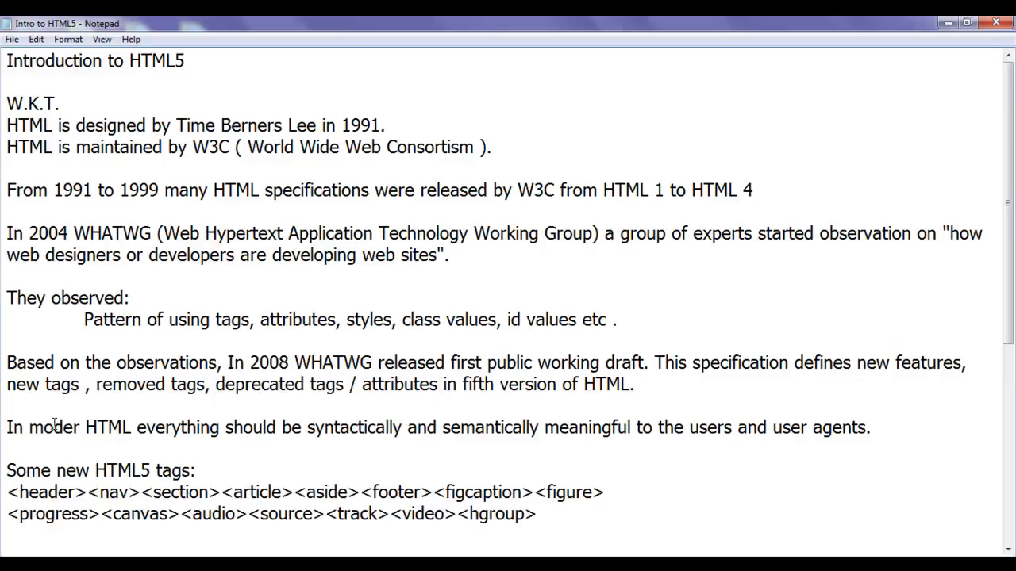
double_click(156, 427)
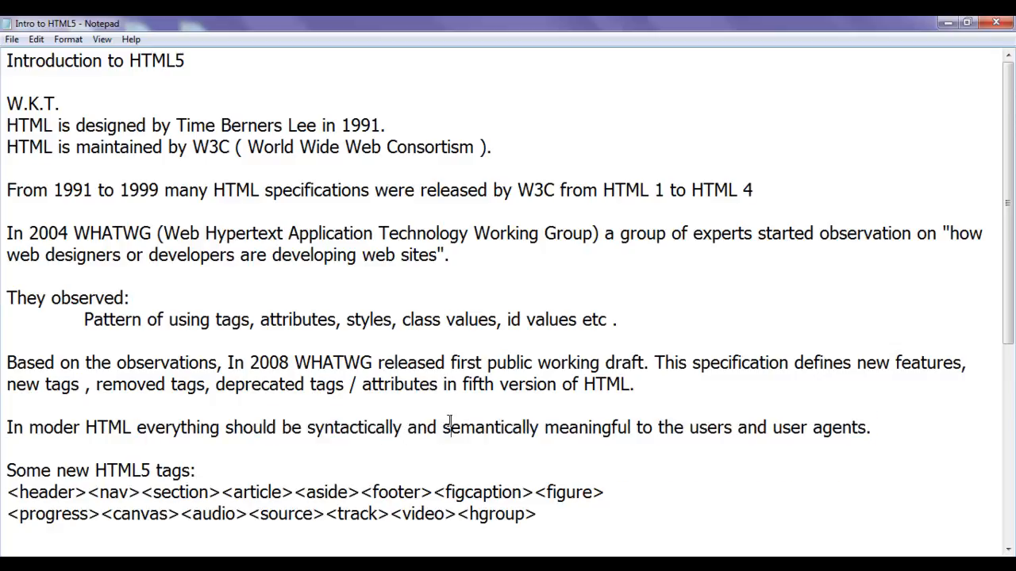
double_click(705, 427)
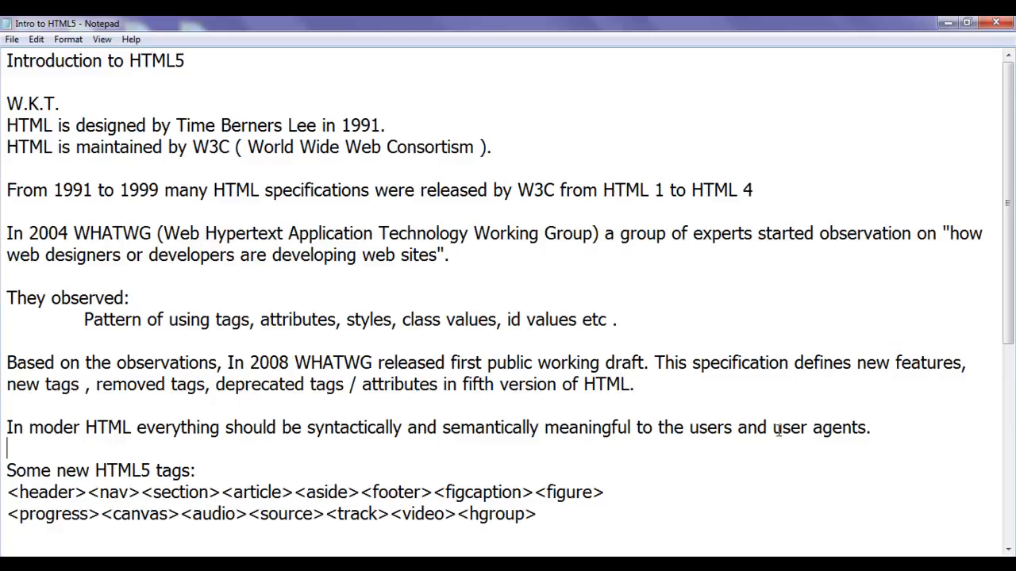
left_click(690, 429)
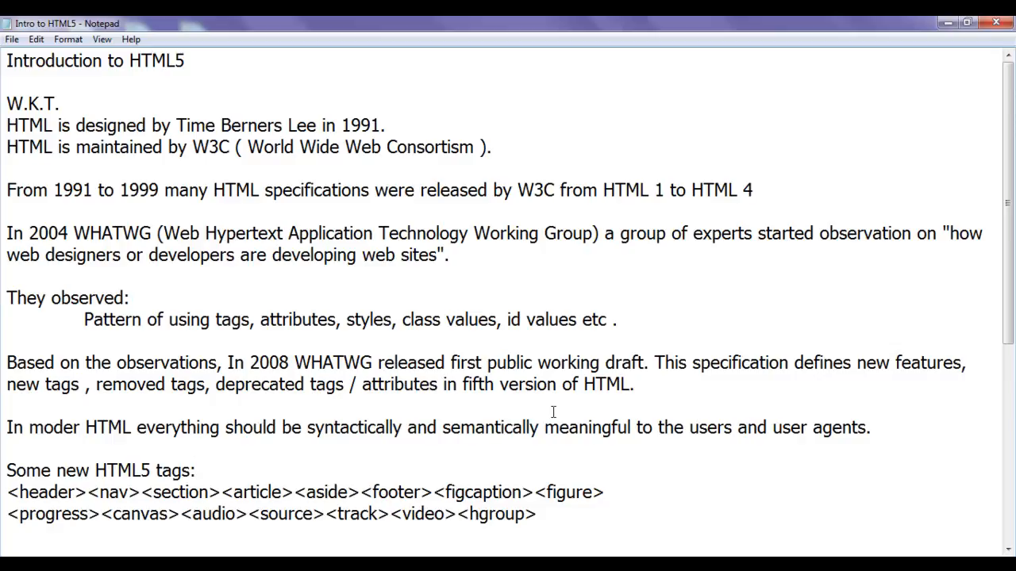
mouse_move(486, 419)
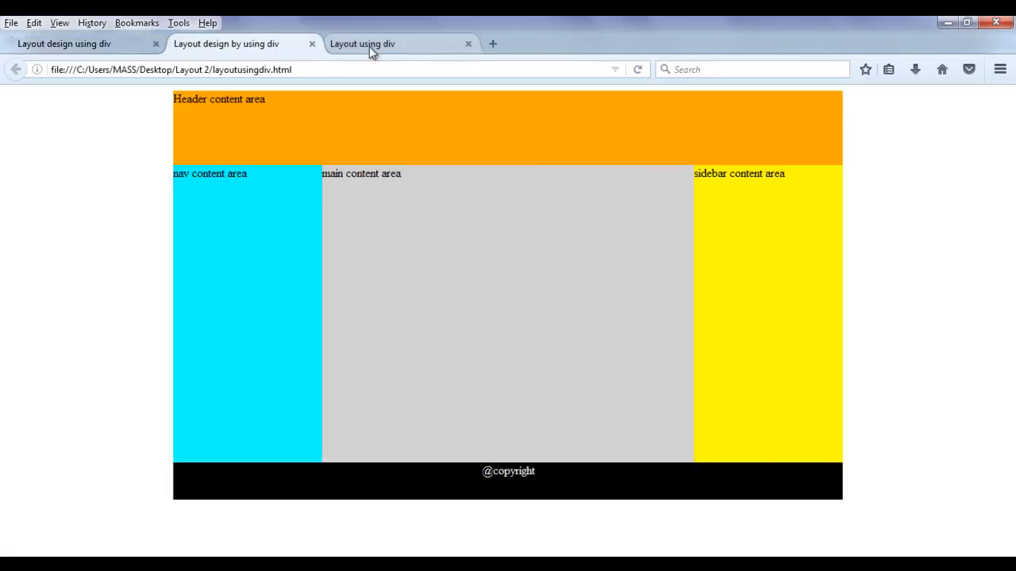
mouse_move(405, 54)
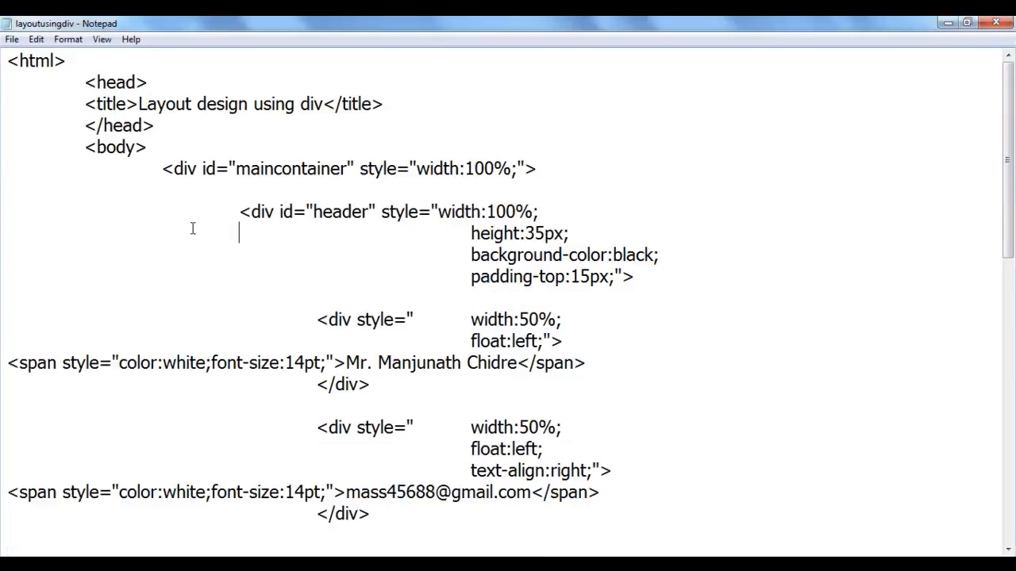
- Point out the maincontainer div tag, then a word inside the main content div further down
double_click(178, 168)
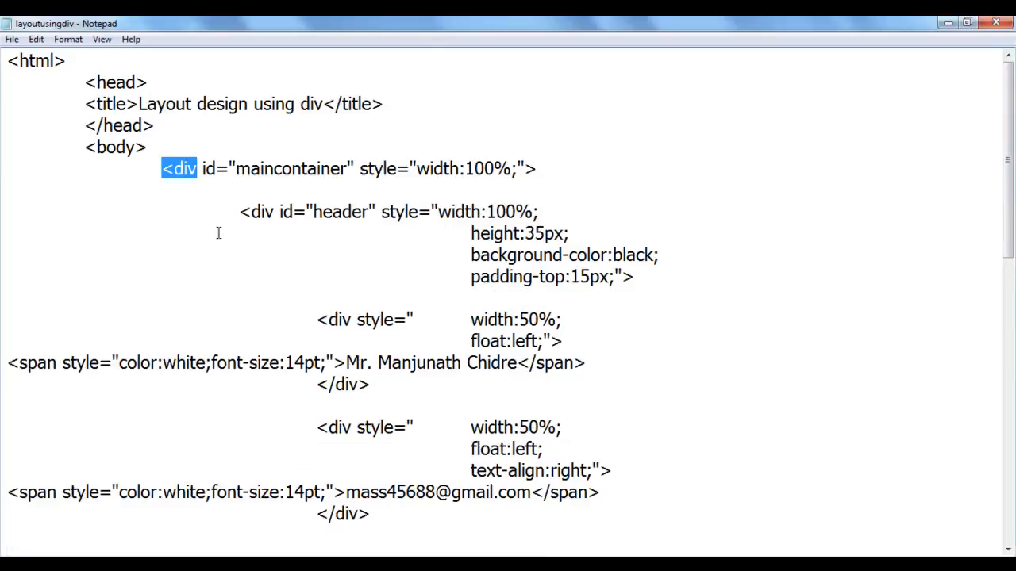
left_click(232, 213)
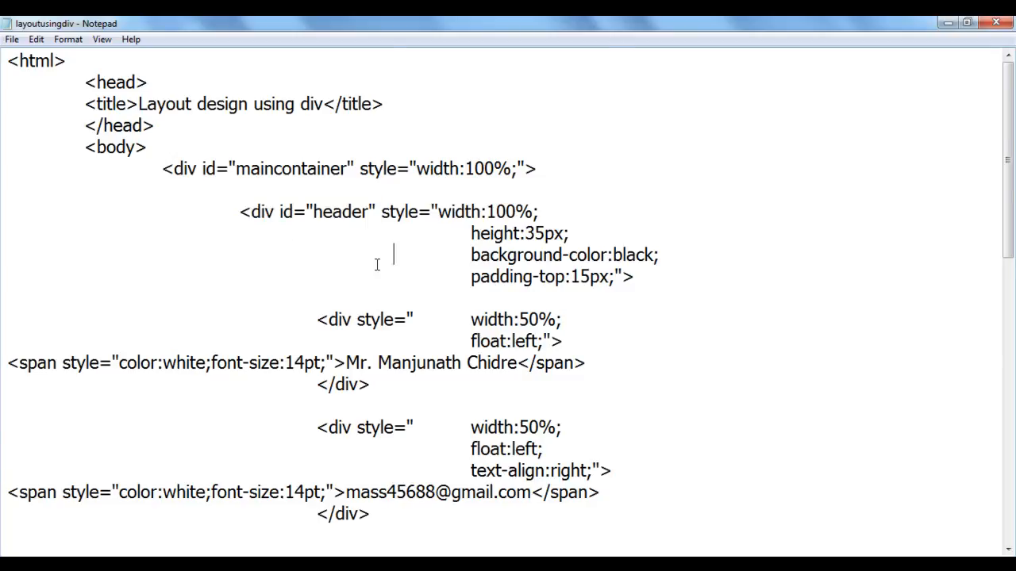
scroll("down", 3)
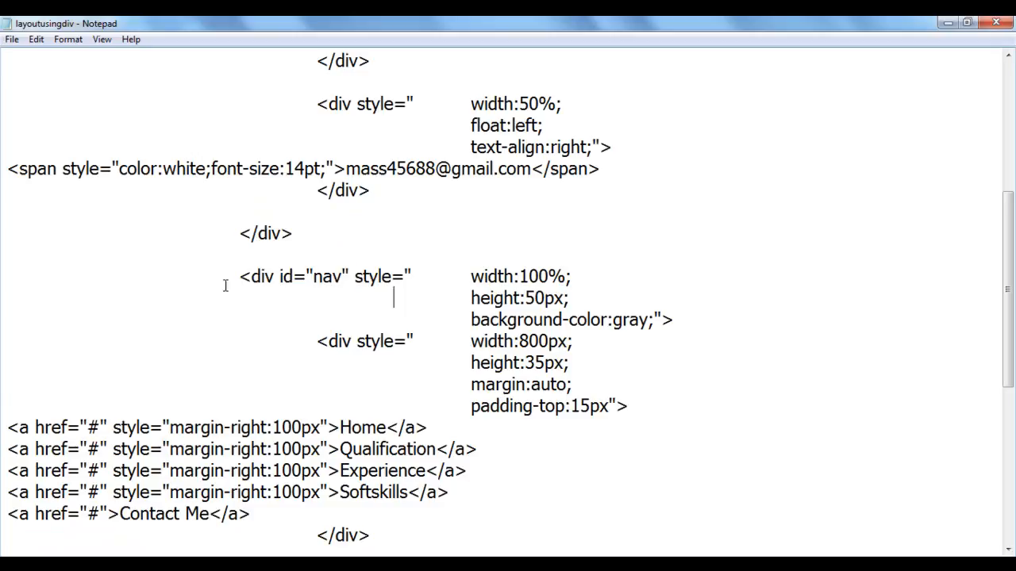
scroll("down", 3)
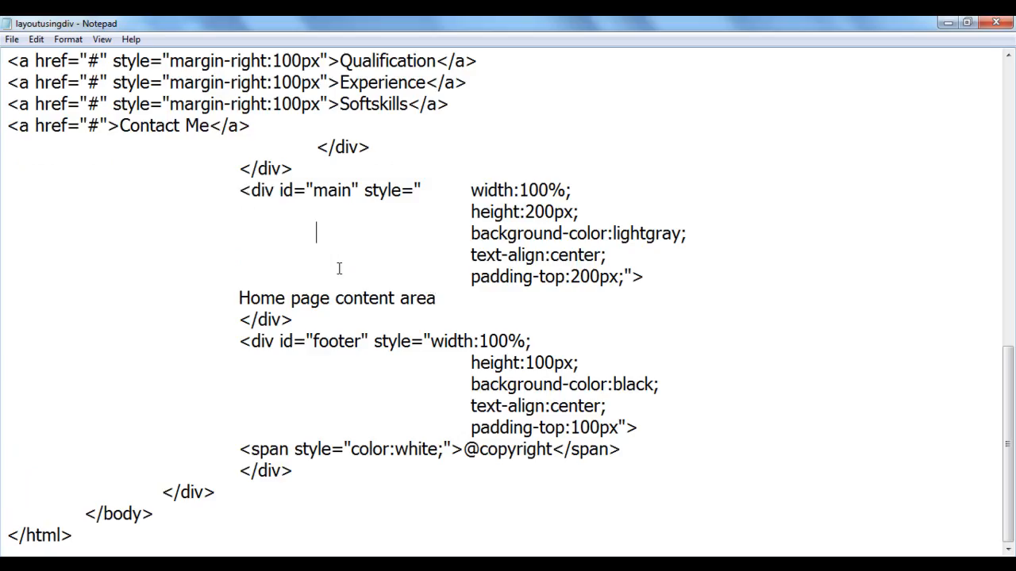
double_click(254, 340)
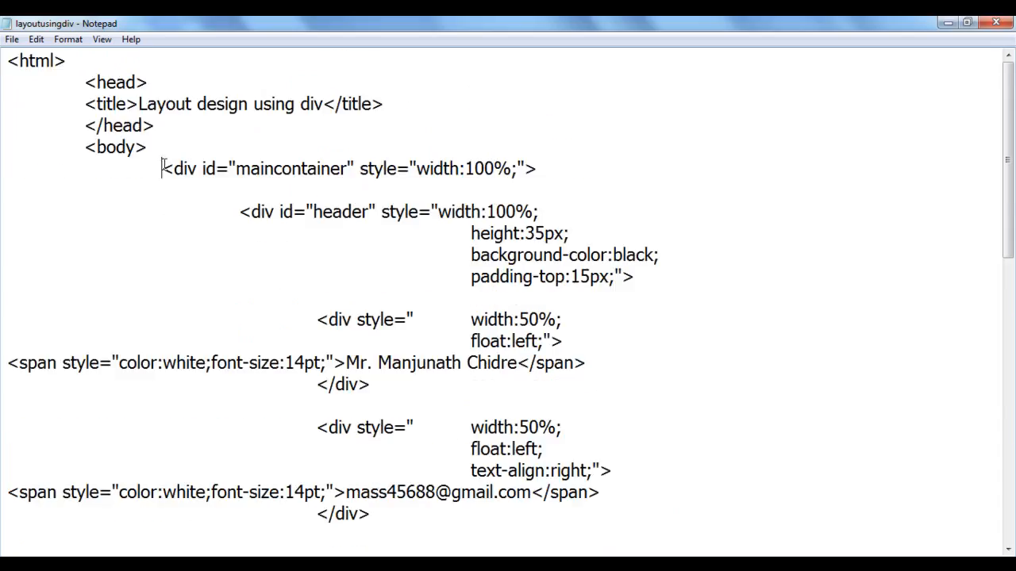
mouse_move(400, 251)
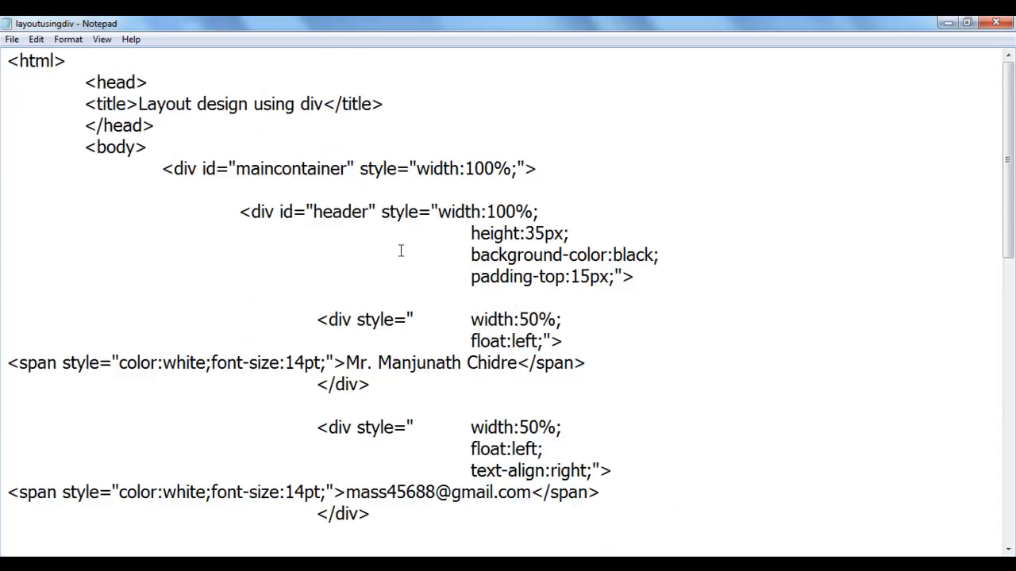
mouse_move(699, 343)
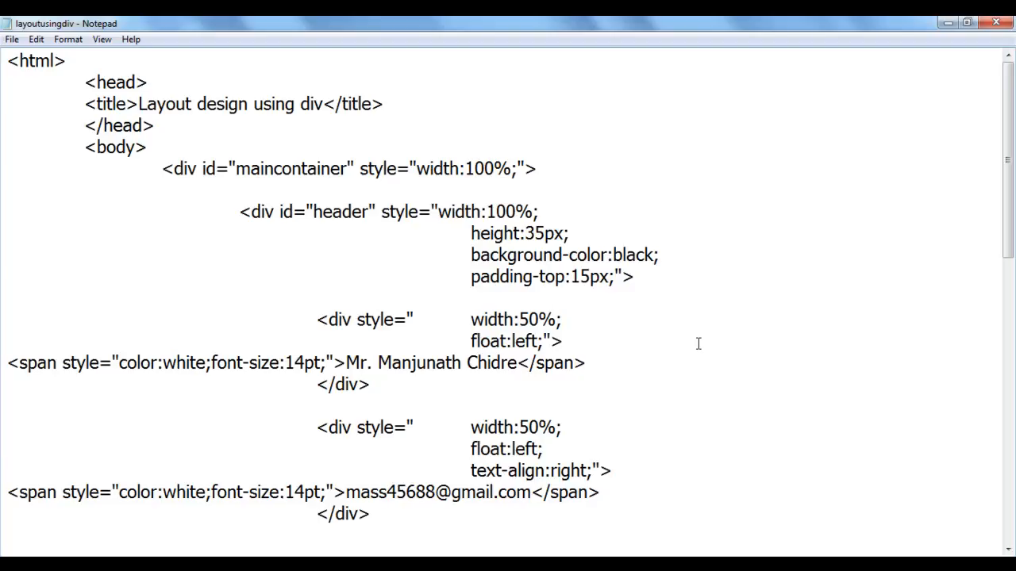
mouse_move(682, 334)
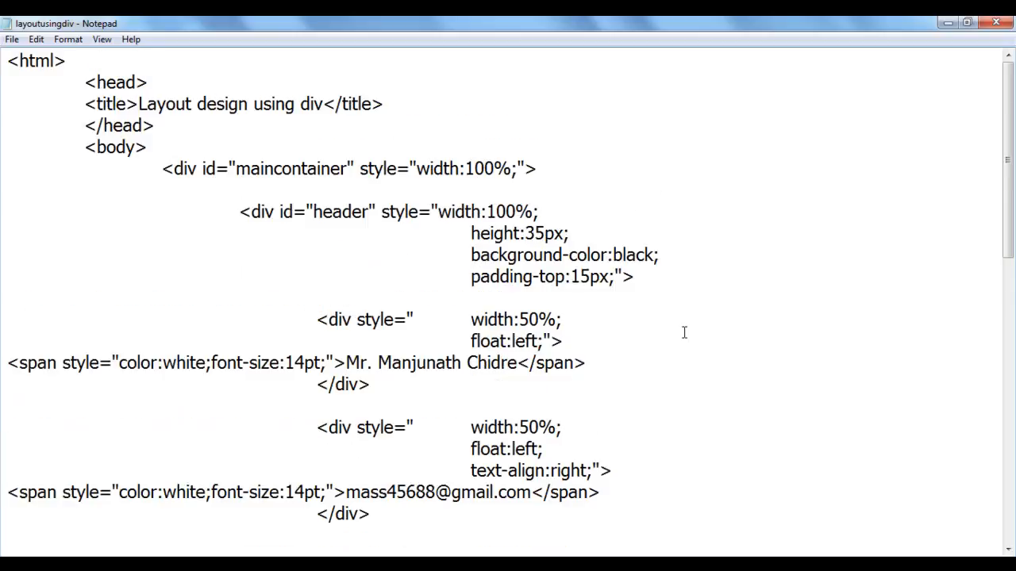
mouse_move(951, 89)
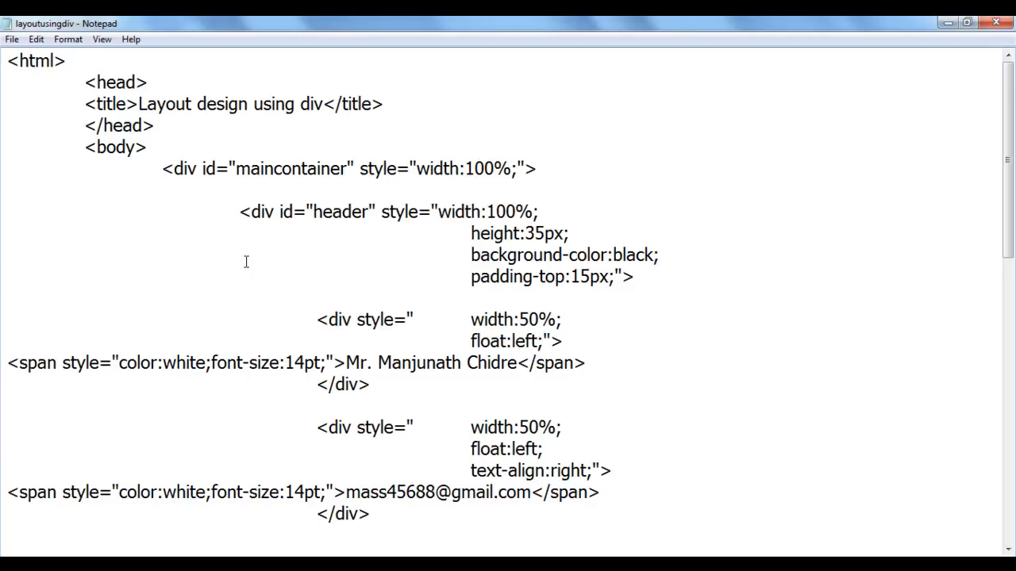
mouse_move(645, 337)
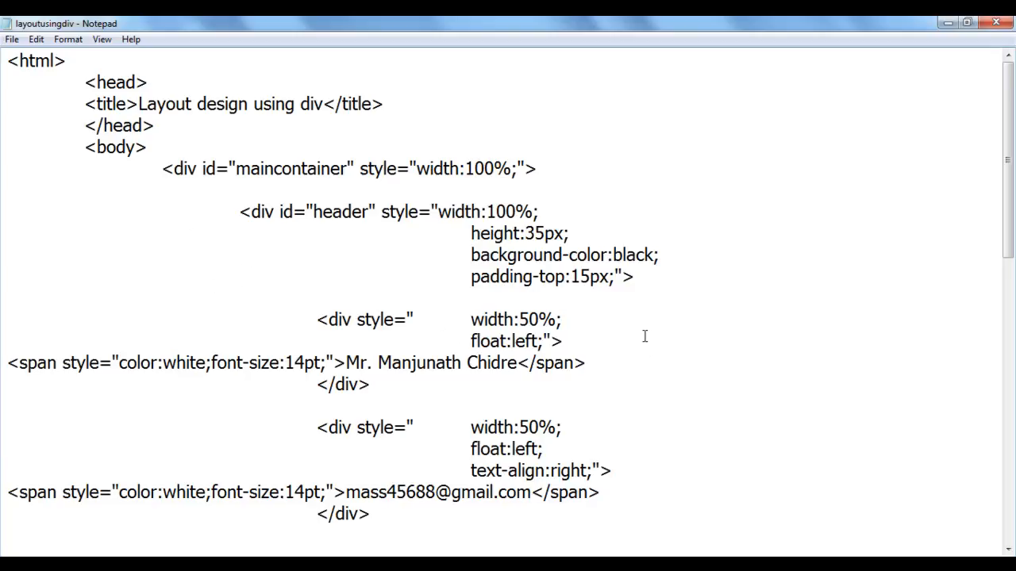
- Highlight the header div's id value and then its id attribute
double_click(343, 212)
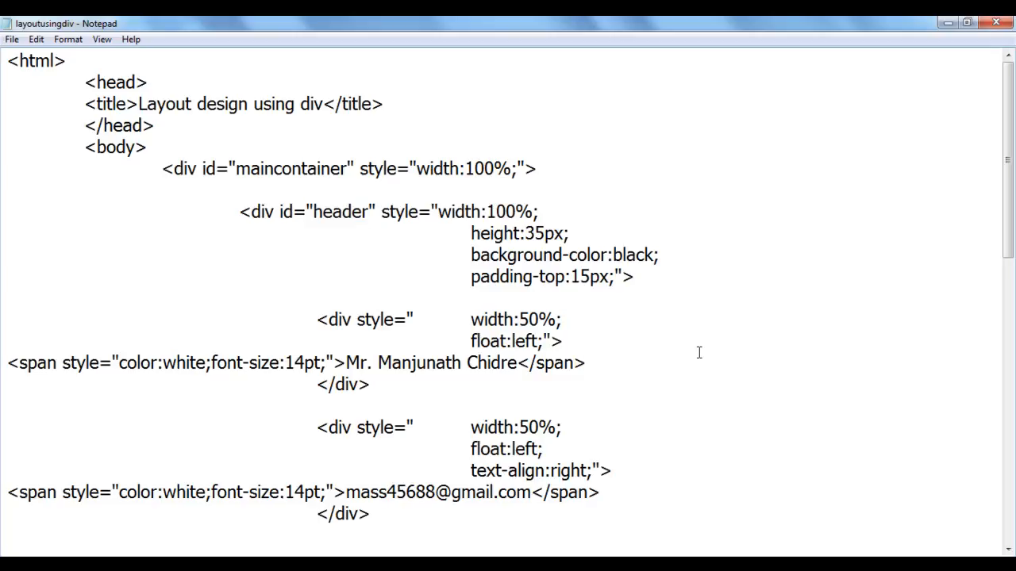
double_click(340, 213)
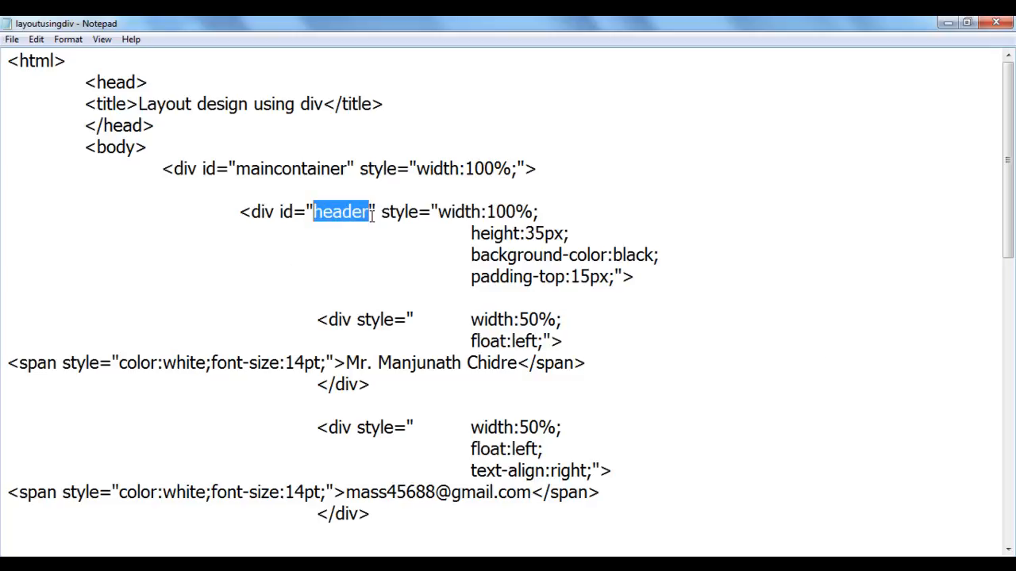
left_click(292, 211)
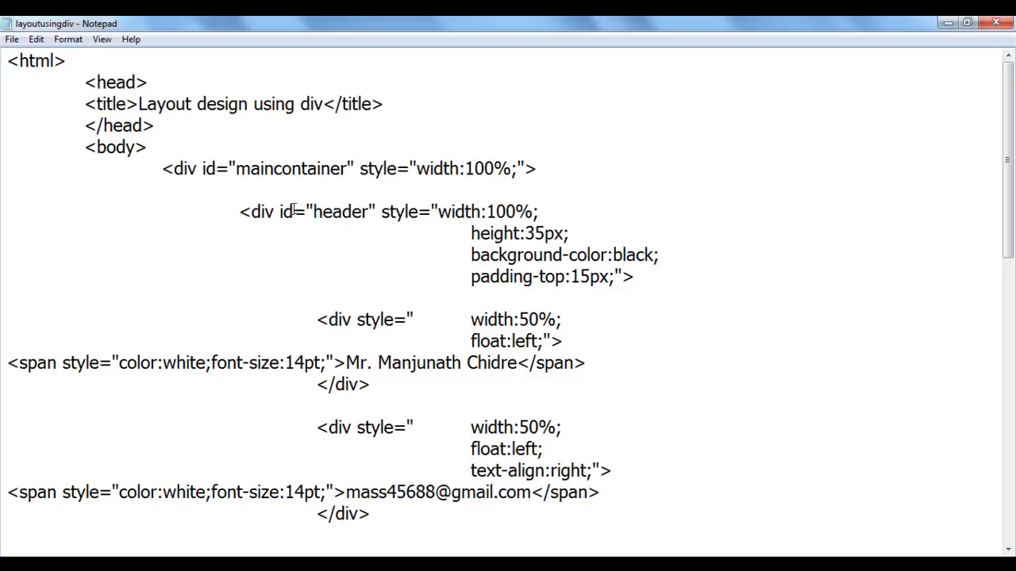
double_click(242, 213)
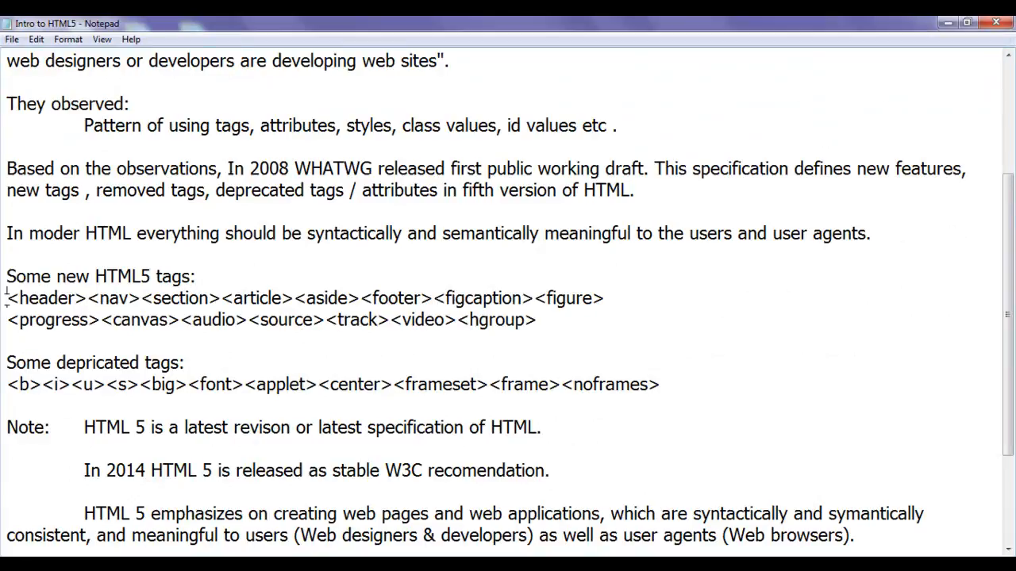
mouse_move(320, 347)
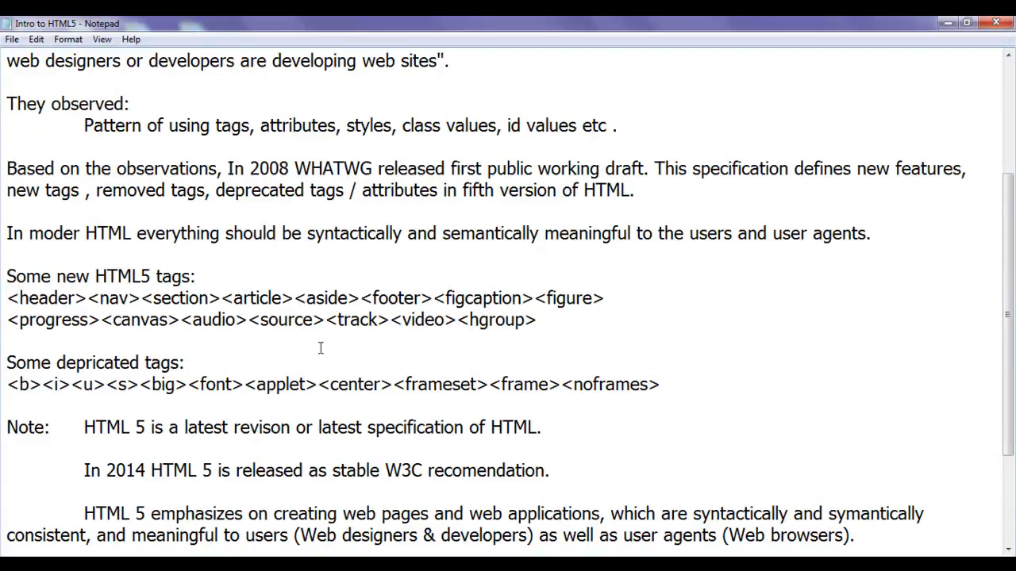
- Highlight footer, another new tag and nav in the new HTML5 tags line
double_click(390, 298)
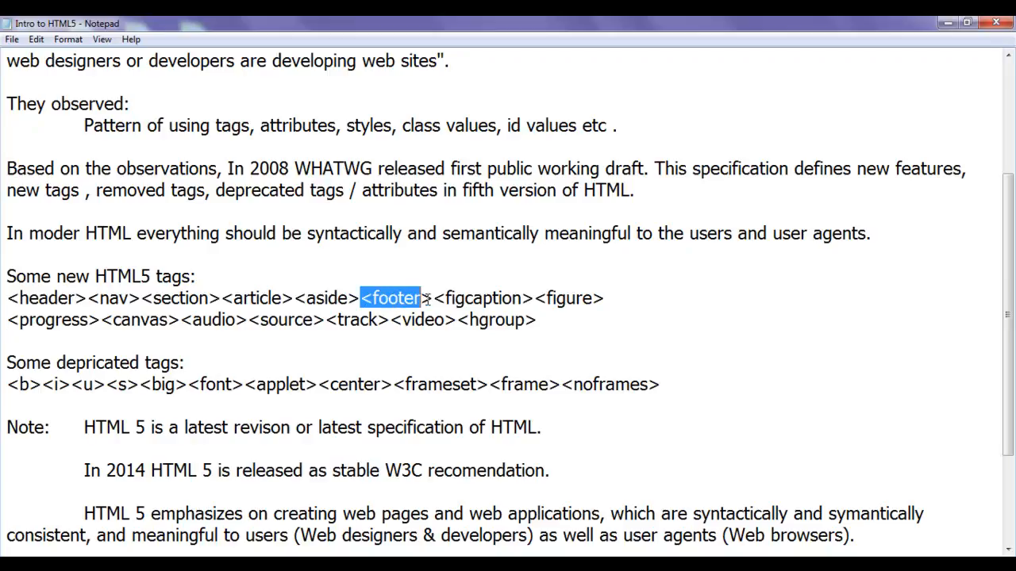
left_click(536, 319)
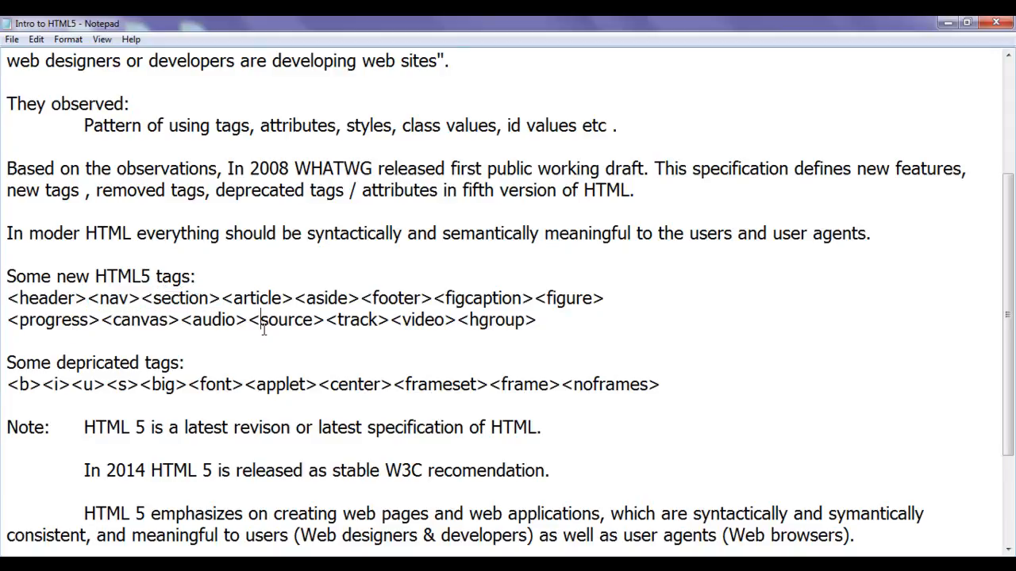
double_click(314, 298)
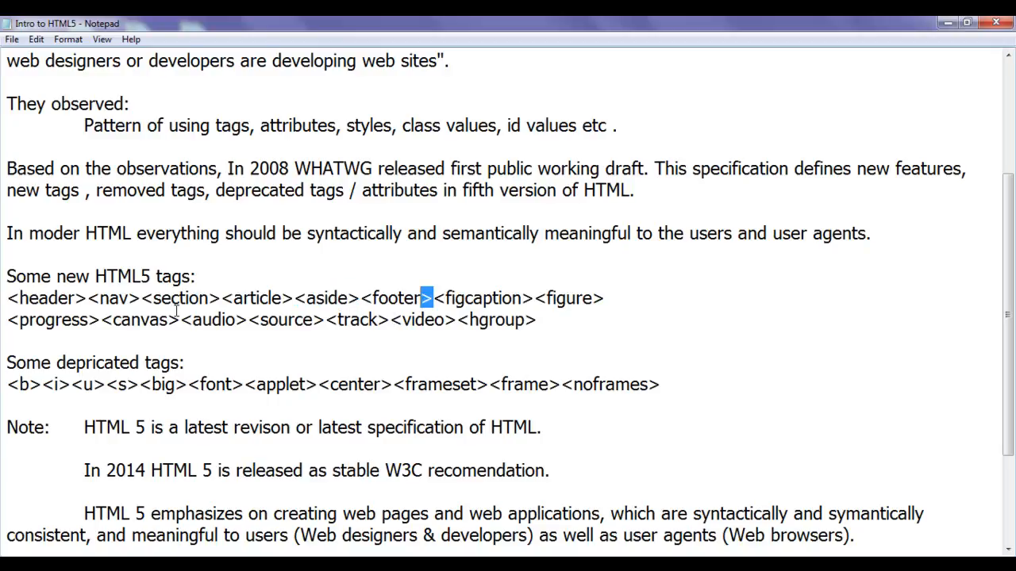
double_click(108, 298)
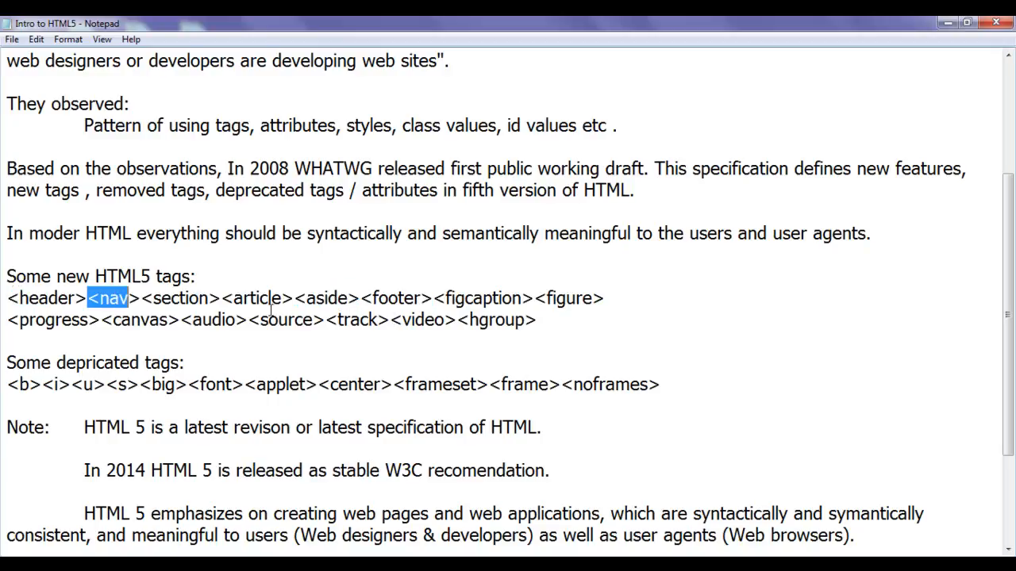
- Highlight the header through footer tags, then header and the tag beside it
double_click(315, 298)
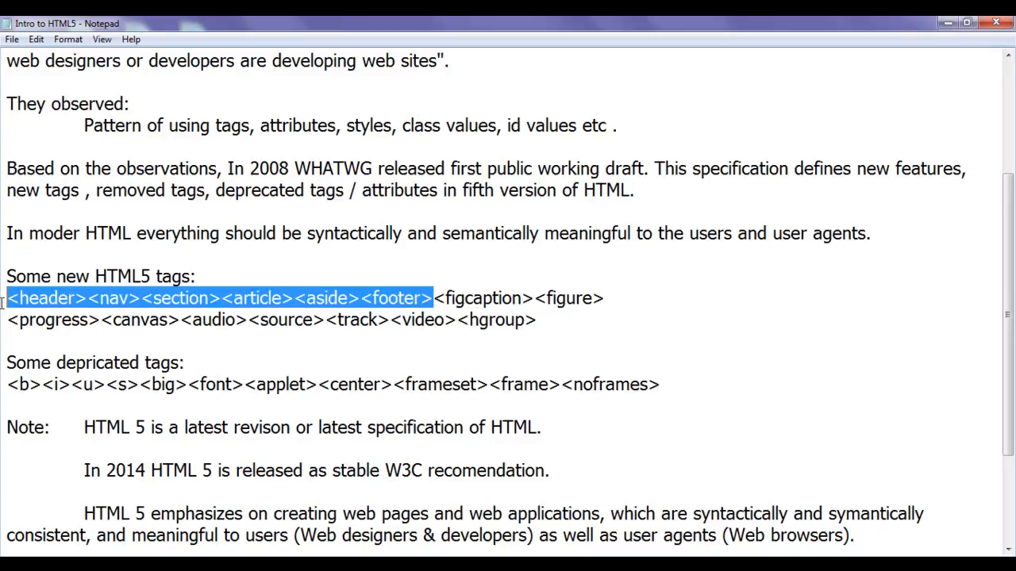
left_click(623, 298)
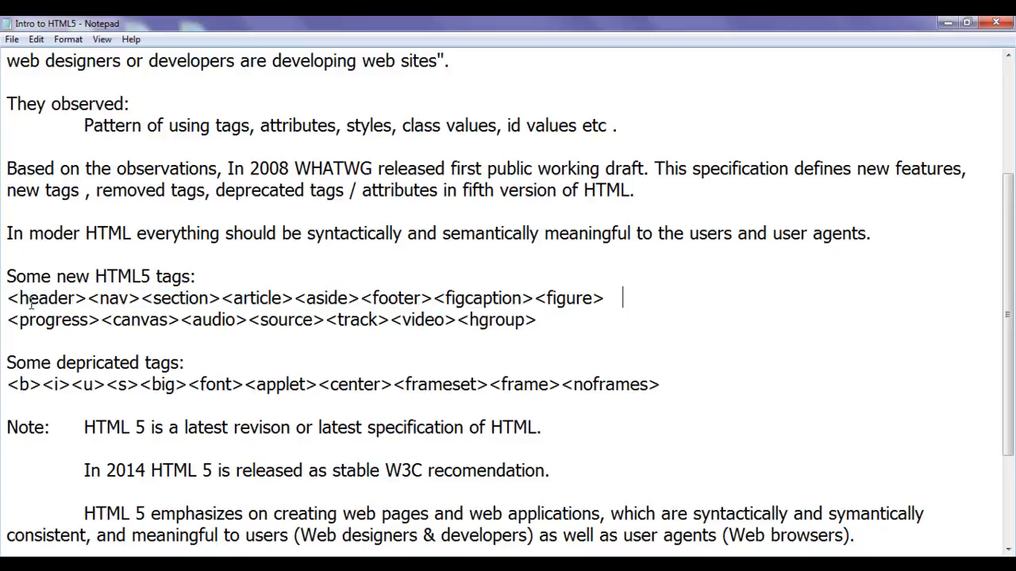
double_click(41, 299)
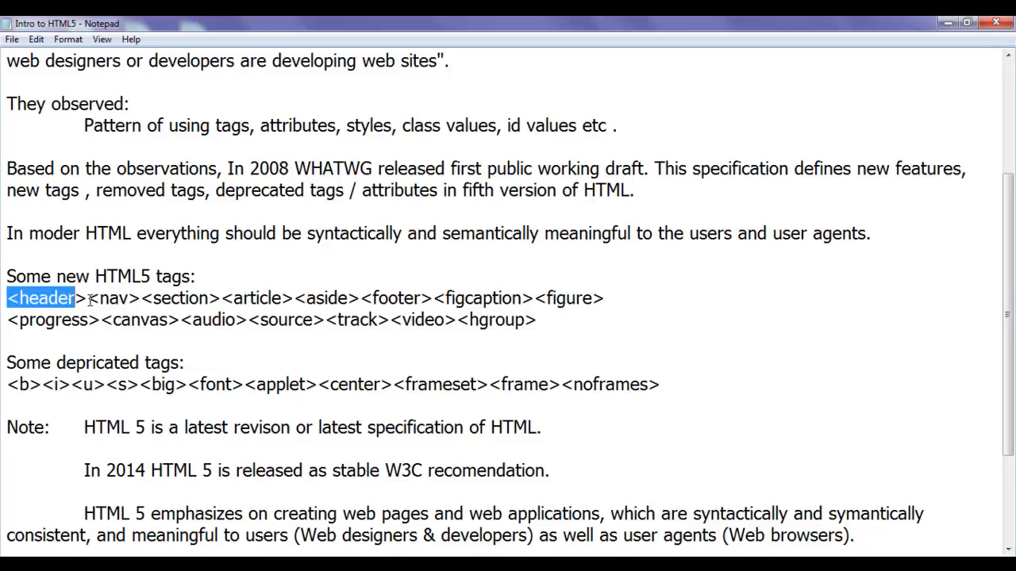
double_click(111, 299)
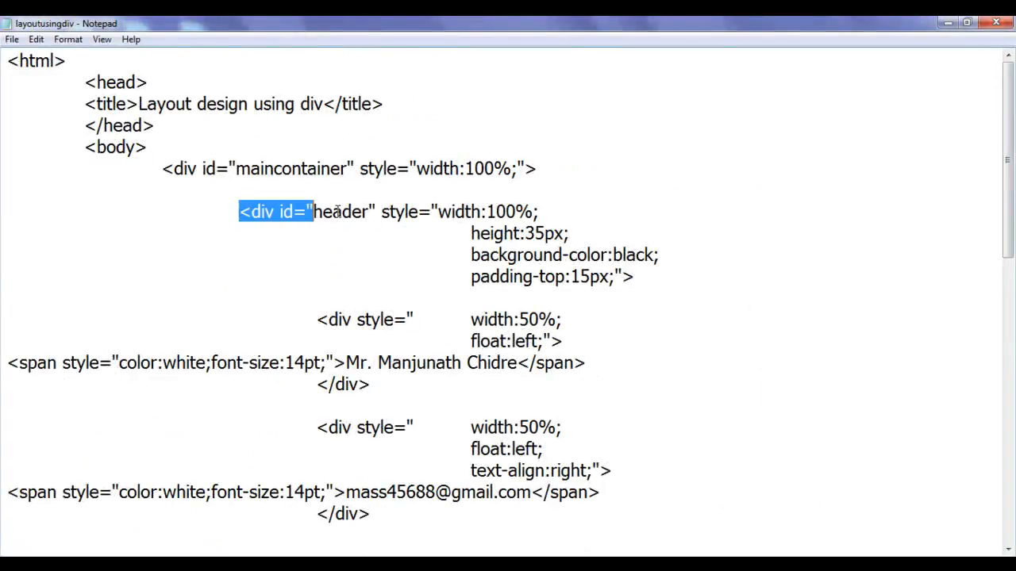
- Highlight the header id in layoutusingdiv, the head id in layout3, then maincontainer back in layoutusingdiv
double_click(340, 212)
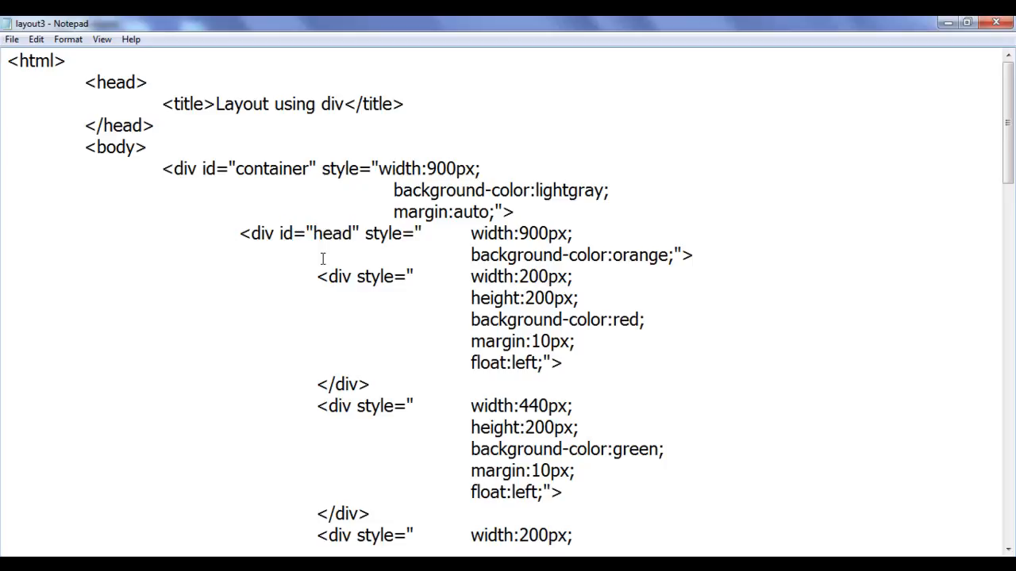
double_click(334, 233)
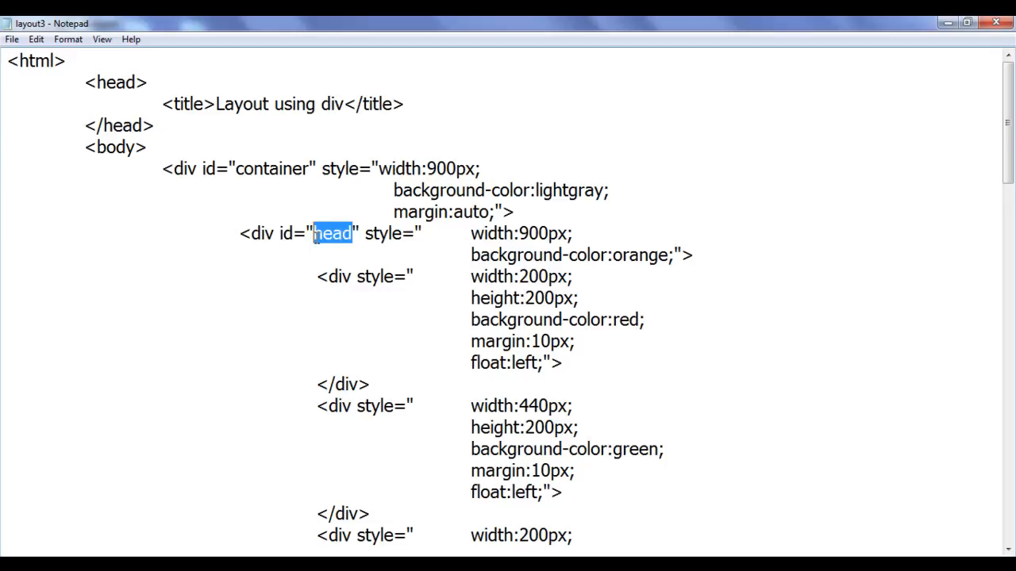
left_click(317, 319)
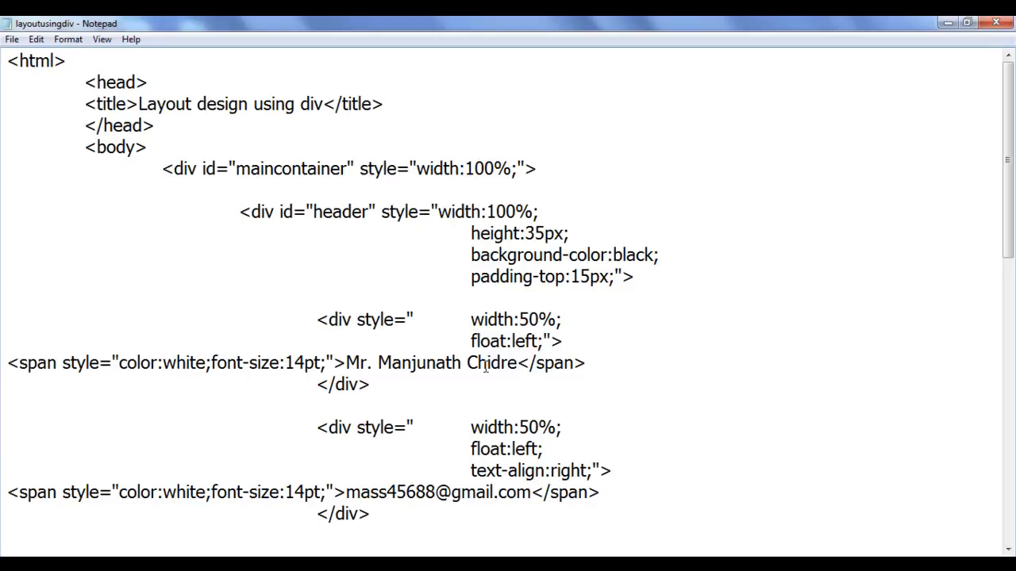
double_click(292, 168)
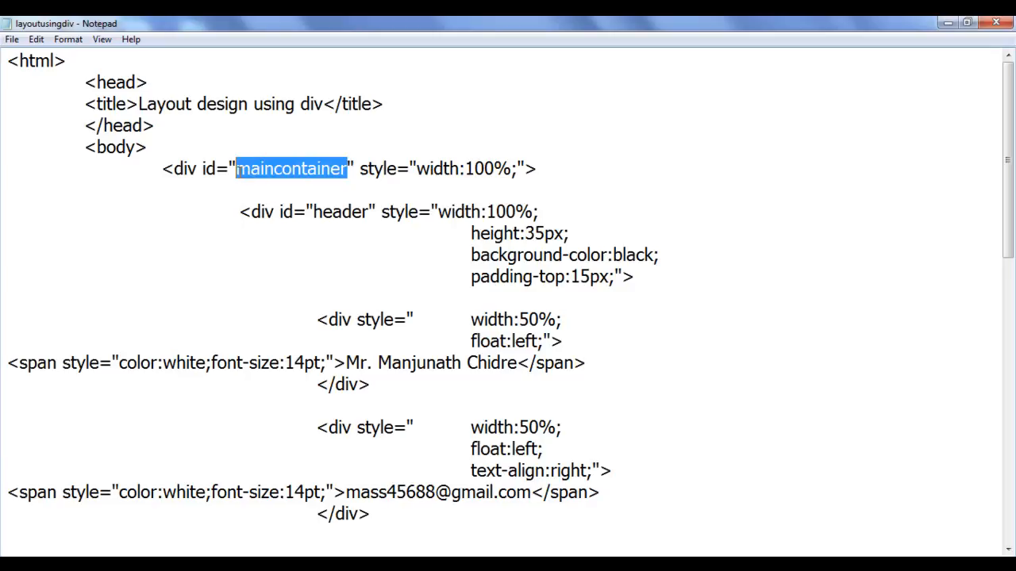
left_click(349, 168)
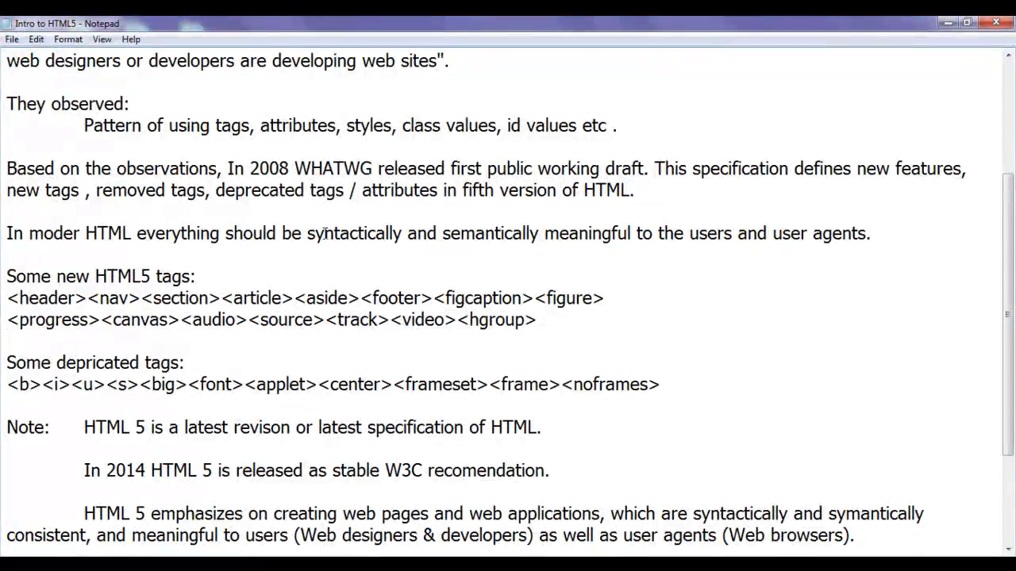
left_click(7, 298)
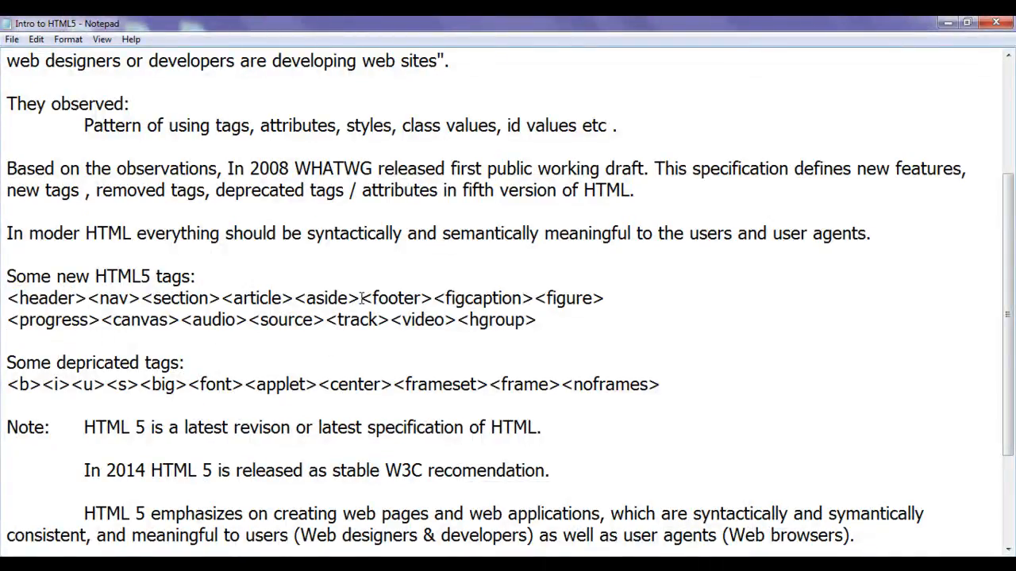
double_click(393, 298)
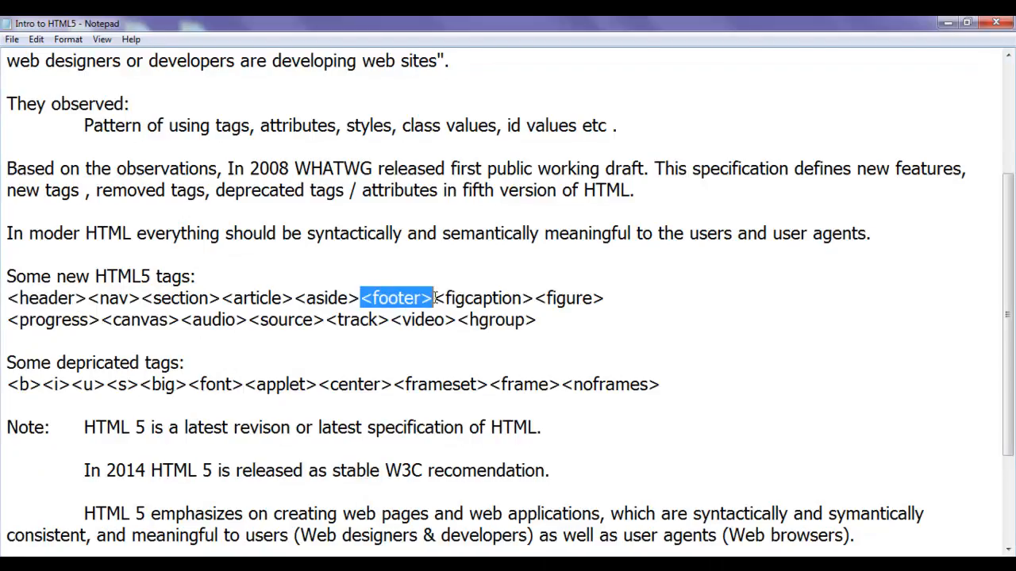
left_click(703, 318)
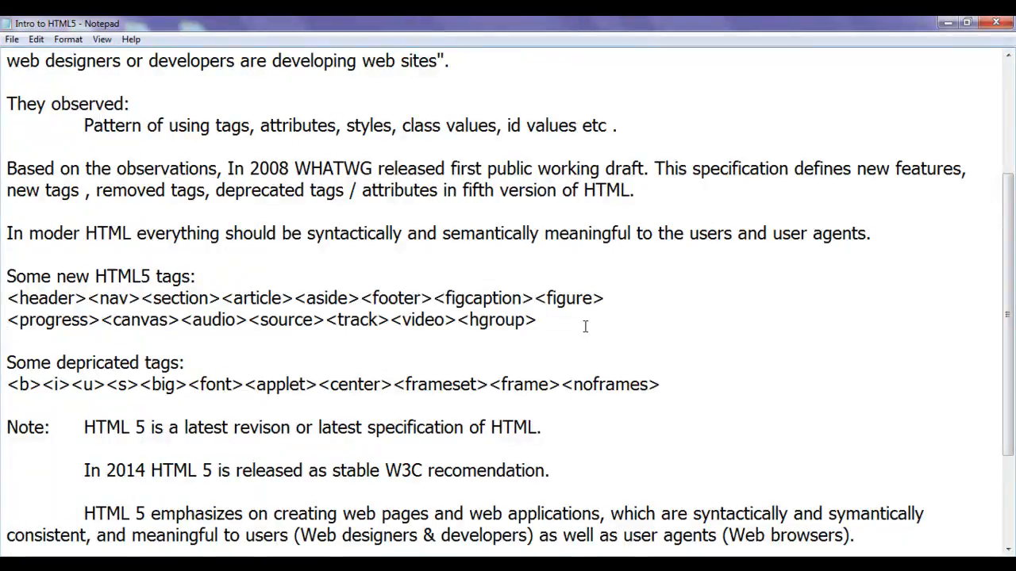
left_click_drag(537, 298, 537, 321)
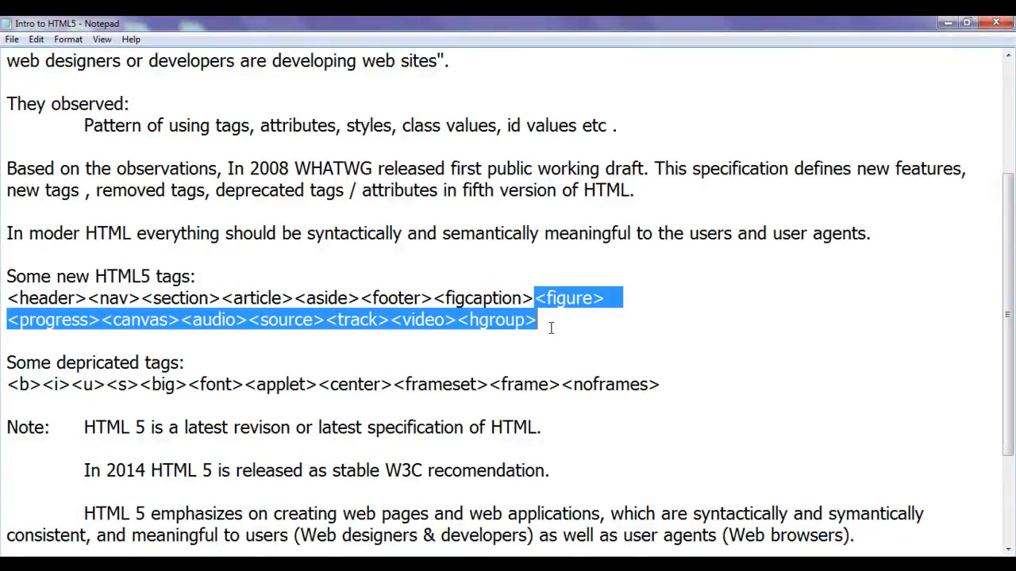
left_click(613, 321)
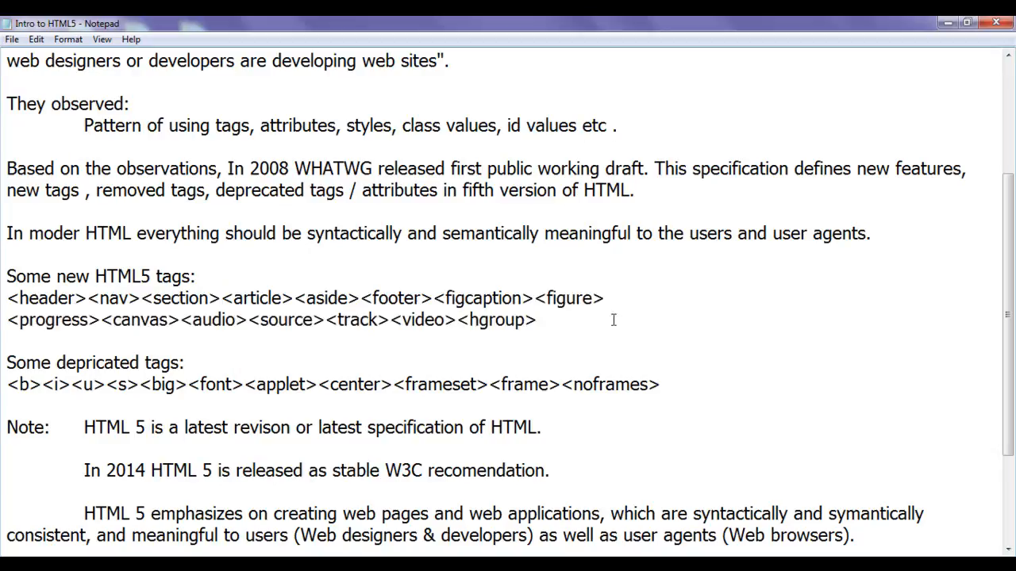
double_click(410, 320)
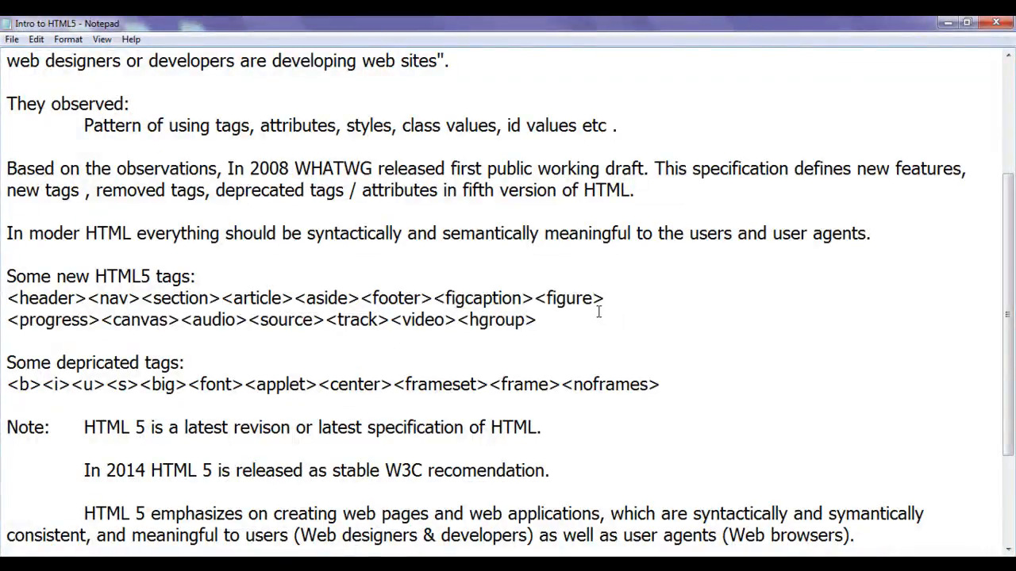
double_click(139, 321)
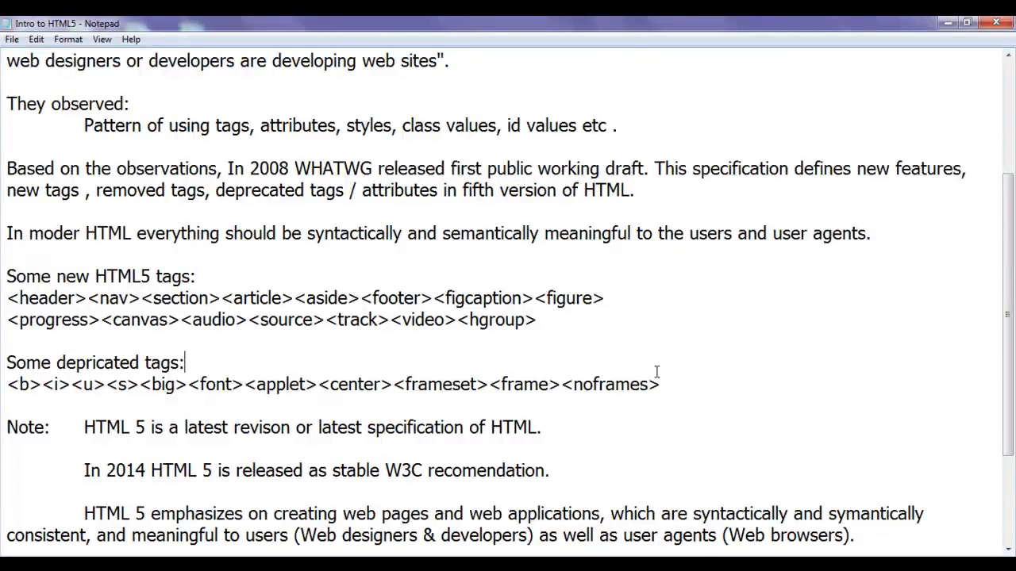
left_click_drag(6, 362, 659, 384)
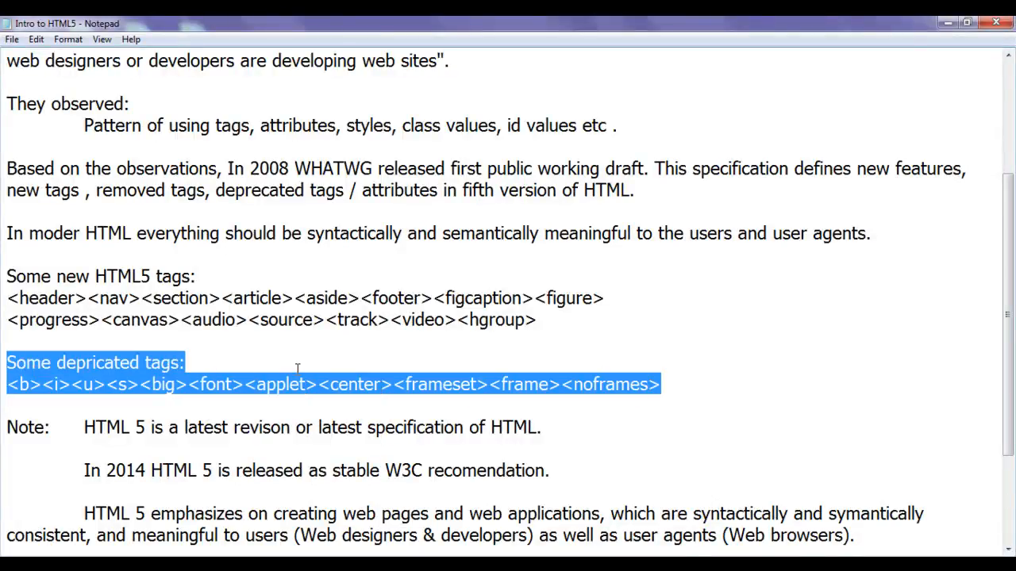
left_click(188, 362)
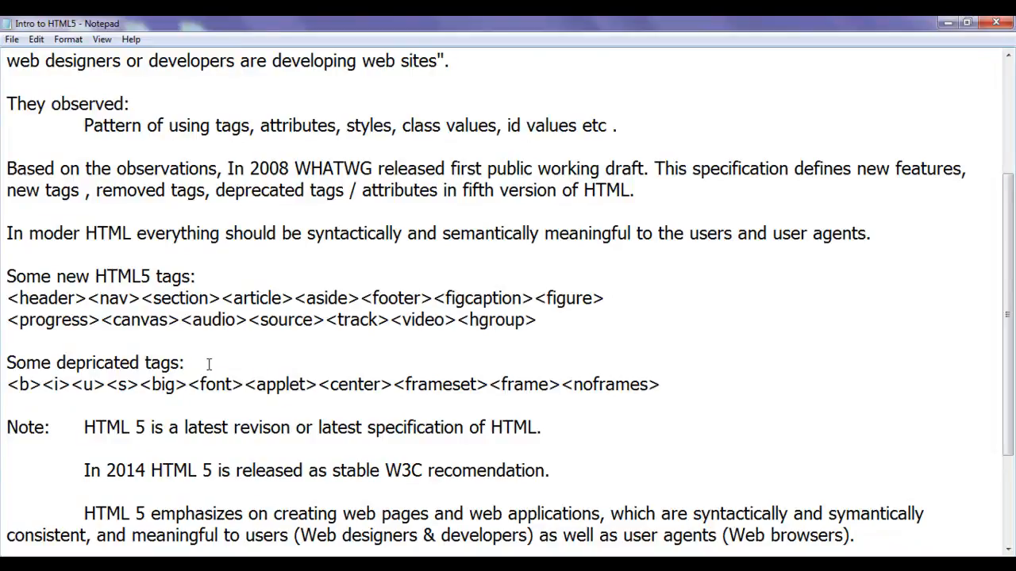
mouse_move(227, 359)
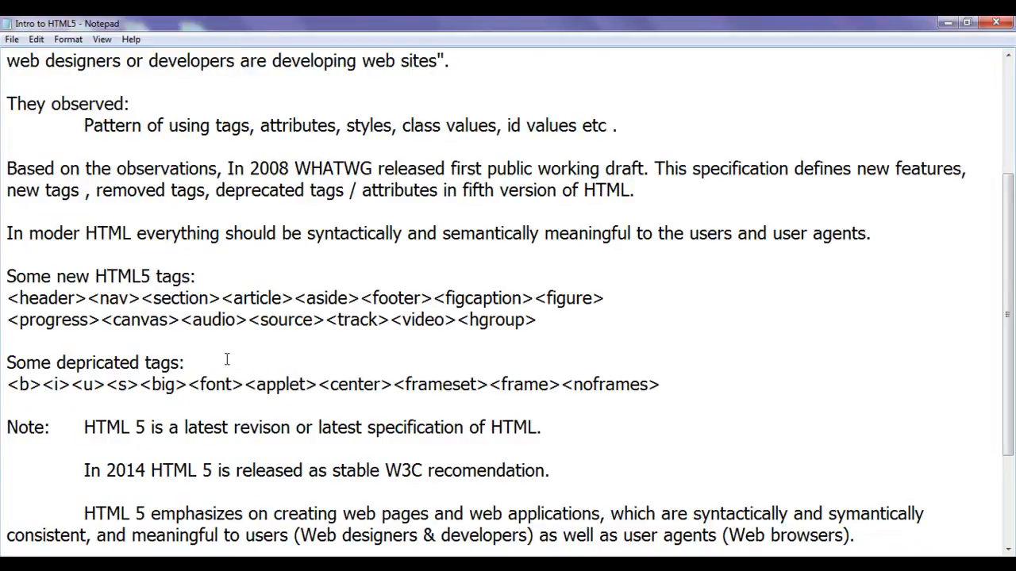
mouse_move(803, 334)
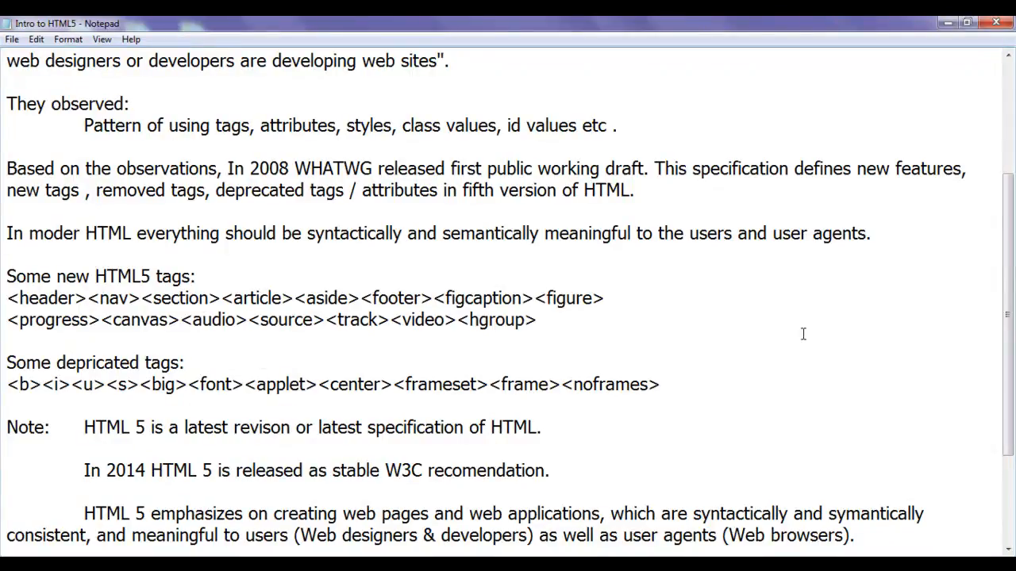
scroll("up", 3)
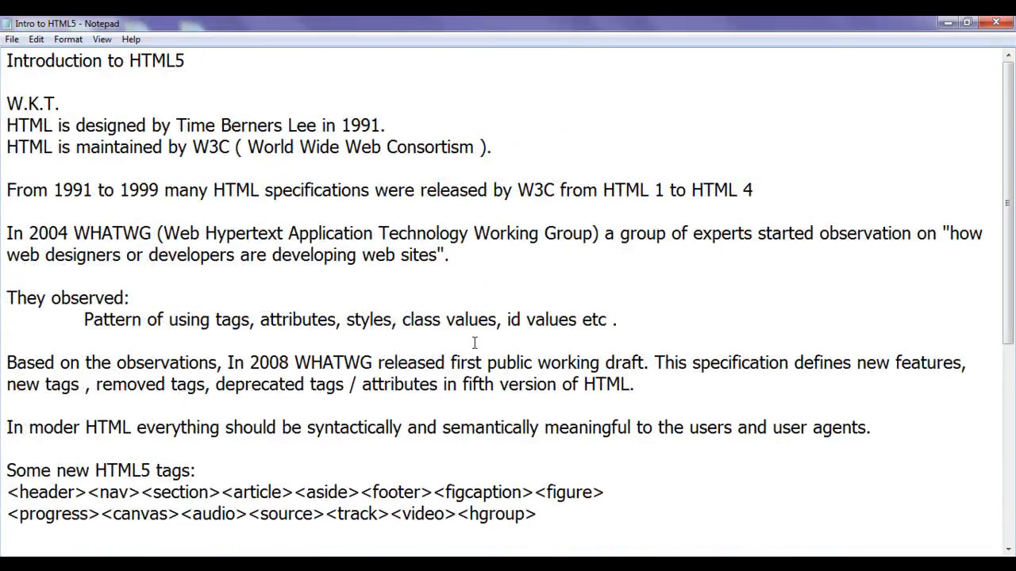
scroll("down", 3)
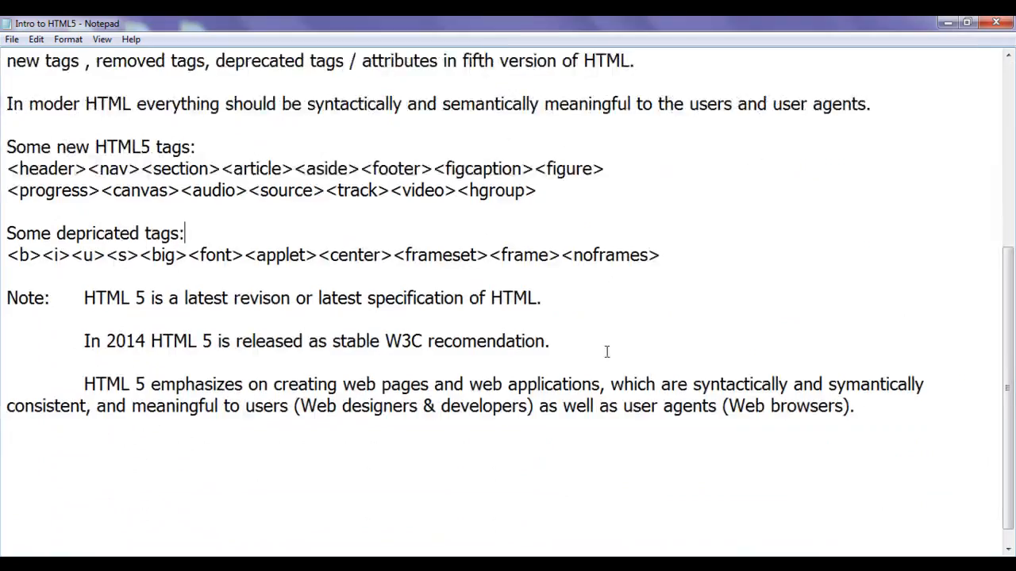
left_click_drag(82, 299, 213, 299)
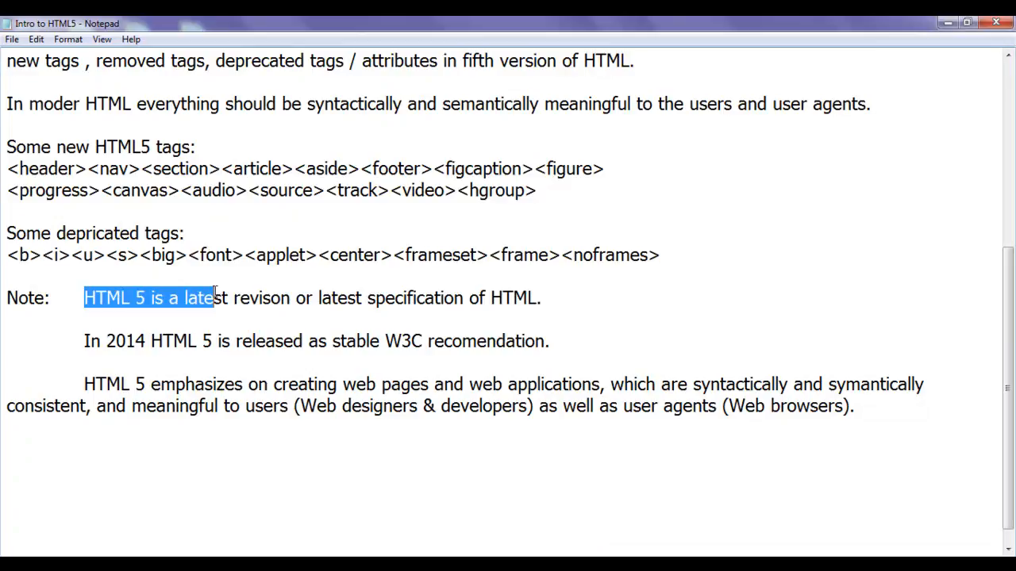
left_click_drag(317, 299, 435, 299)
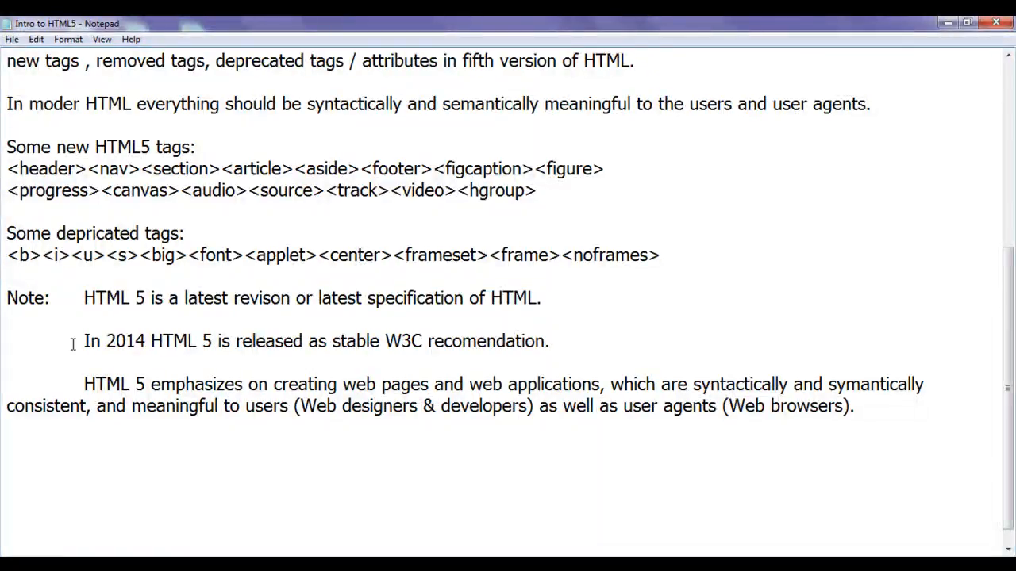
left_click_drag(151, 341, 256, 341)
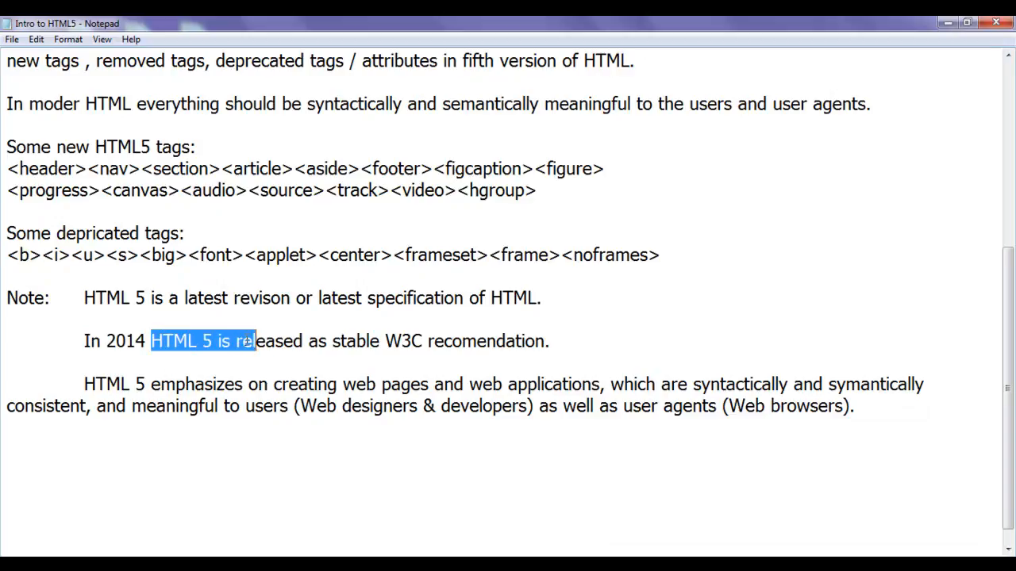
double_click(404, 340)
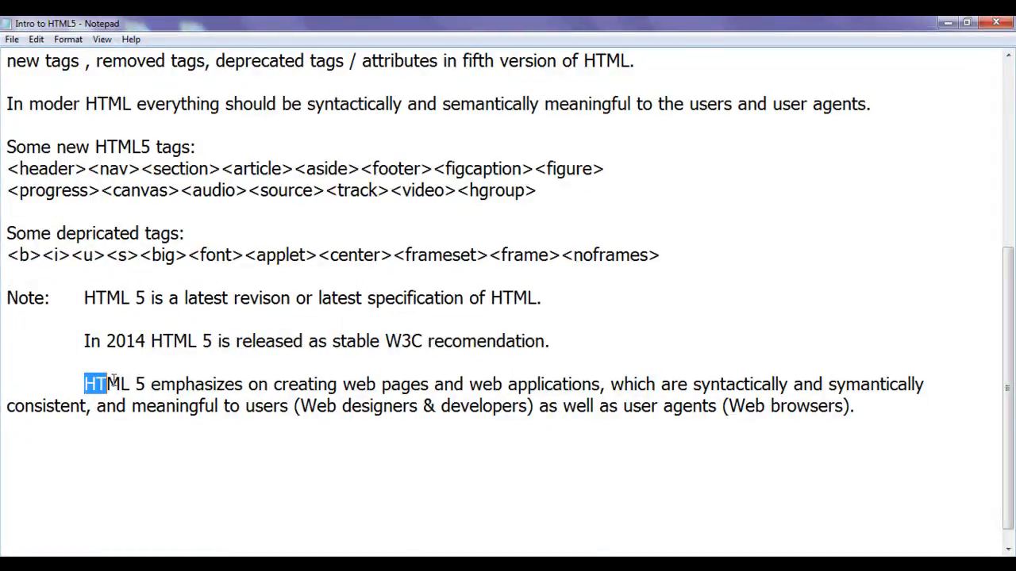
left_click(194, 384)
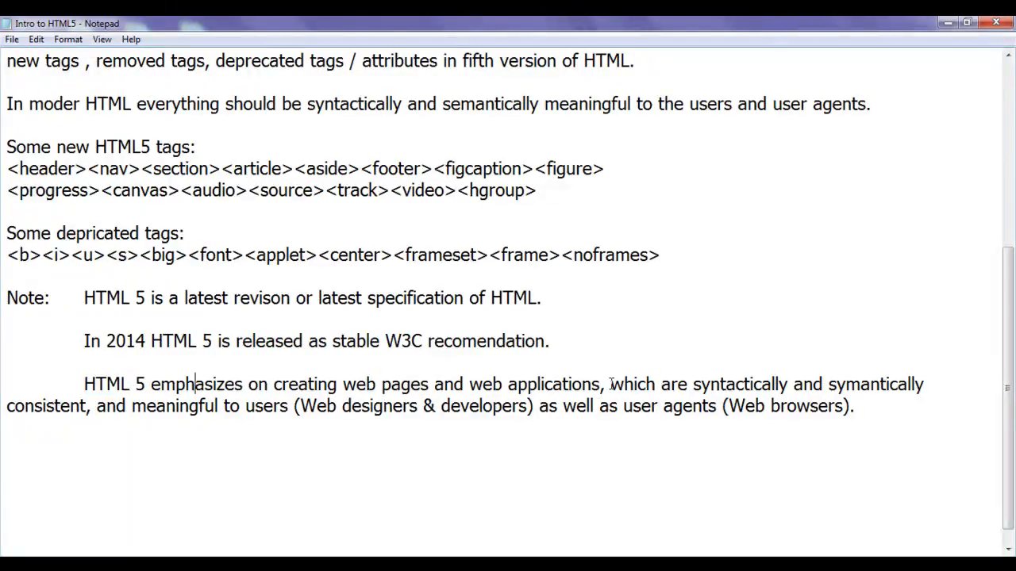
left_click_drag(611, 384, 924, 384)
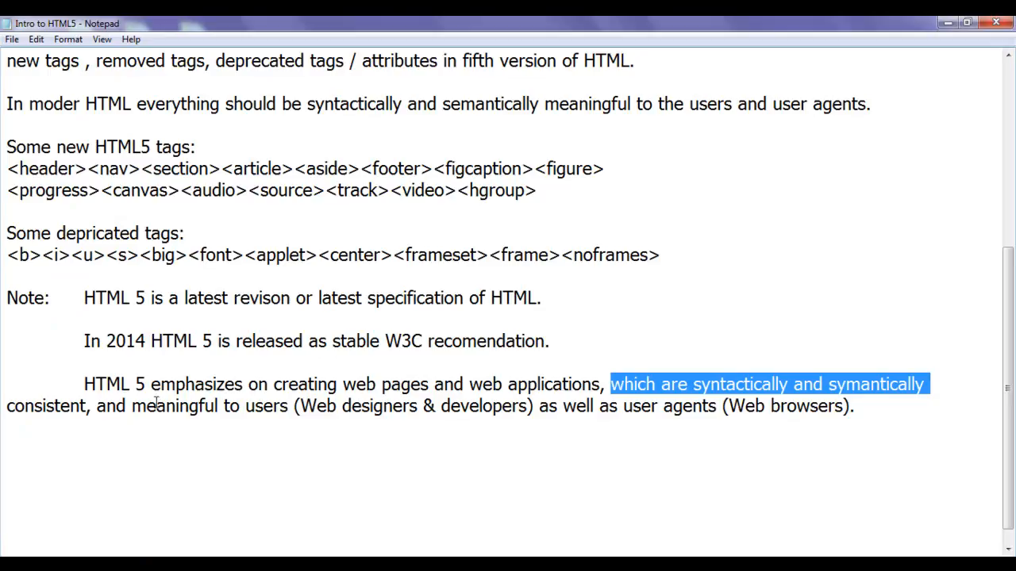
double_click(185, 406)
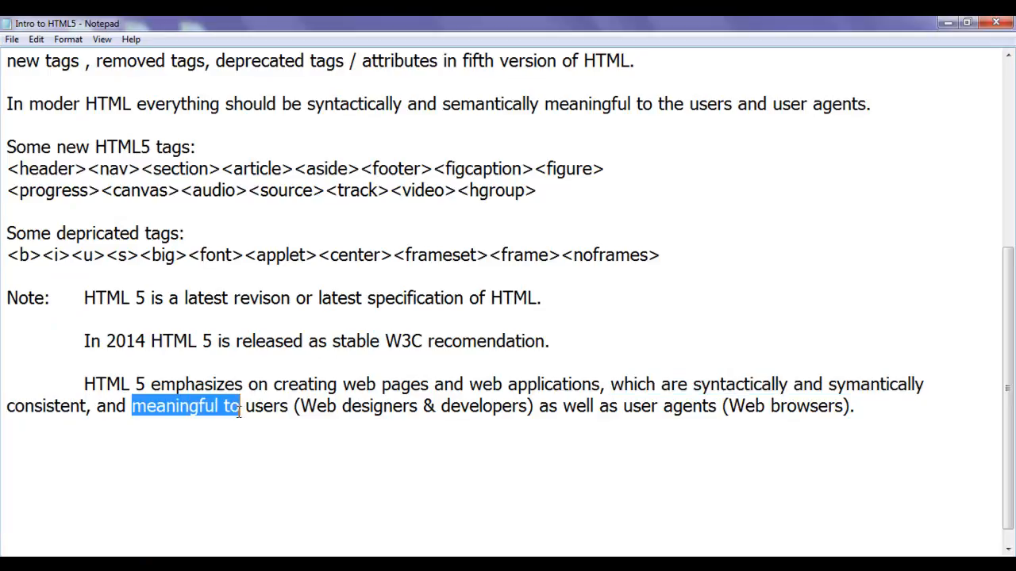
left_click(540, 406)
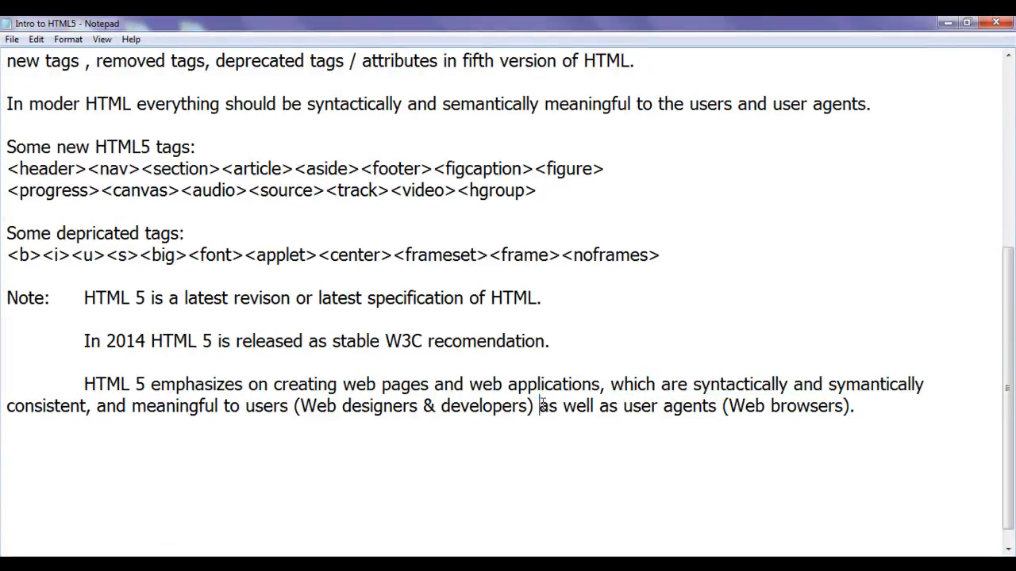
left_click_drag(300, 406, 483, 406)
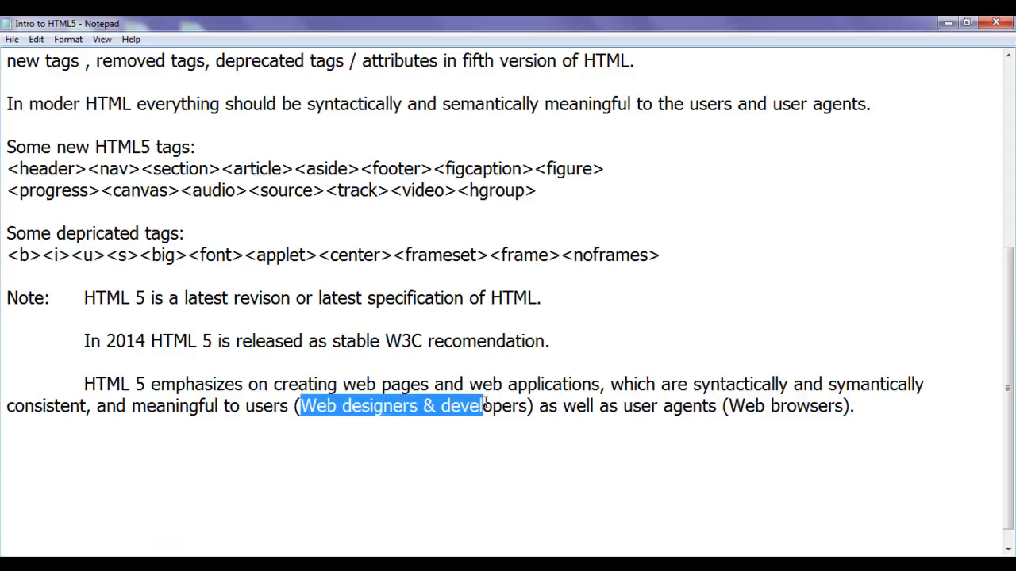